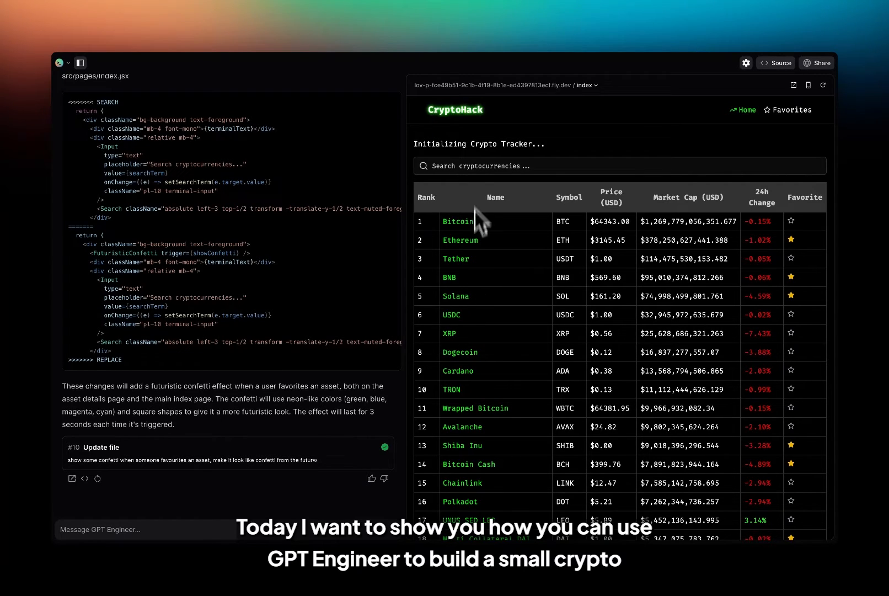
{"action": "mouse_move", "coordinate": [489, 233]}
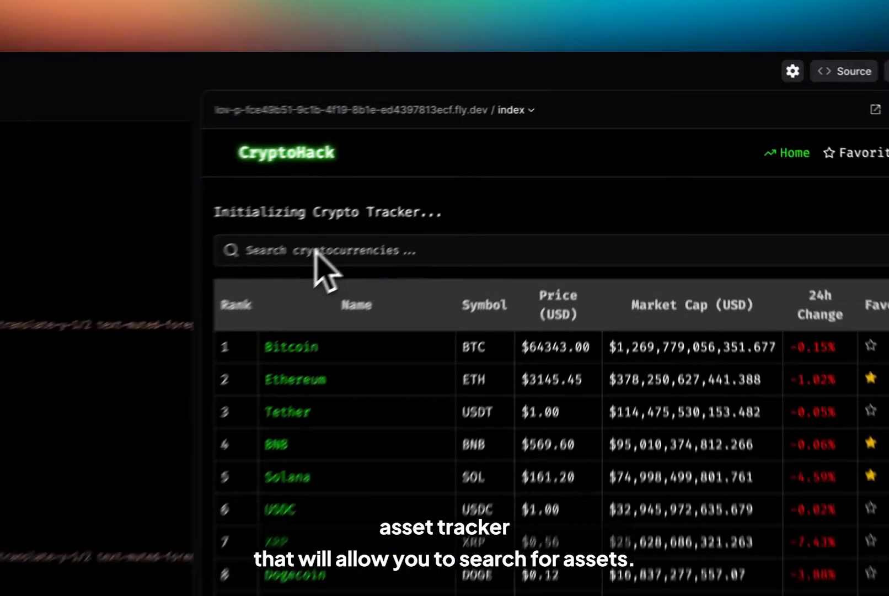
Filter the asset list for 'eth' and star a filtered coin as a favorite
{"action": "type", "text": "eth"}
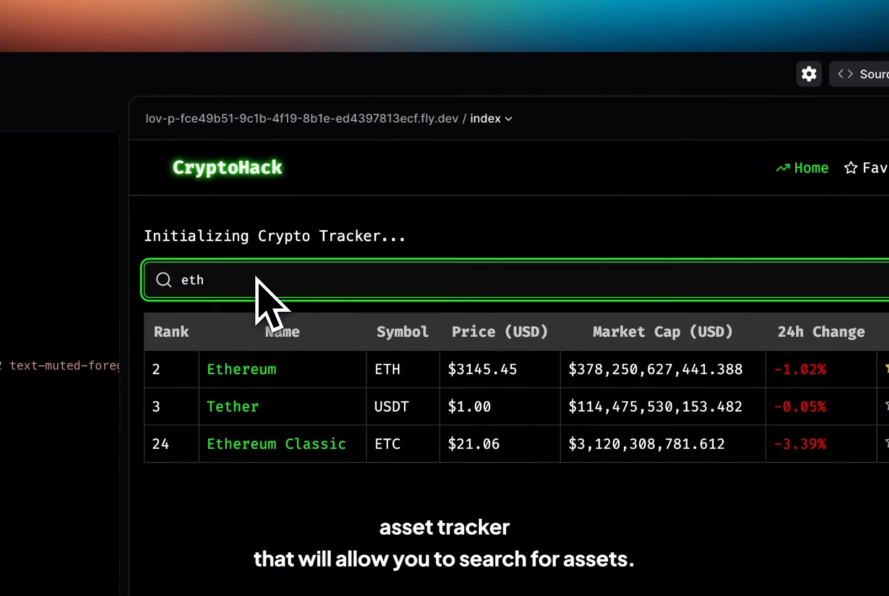
{"action": "left_click", "coordinate": [738, 365]}
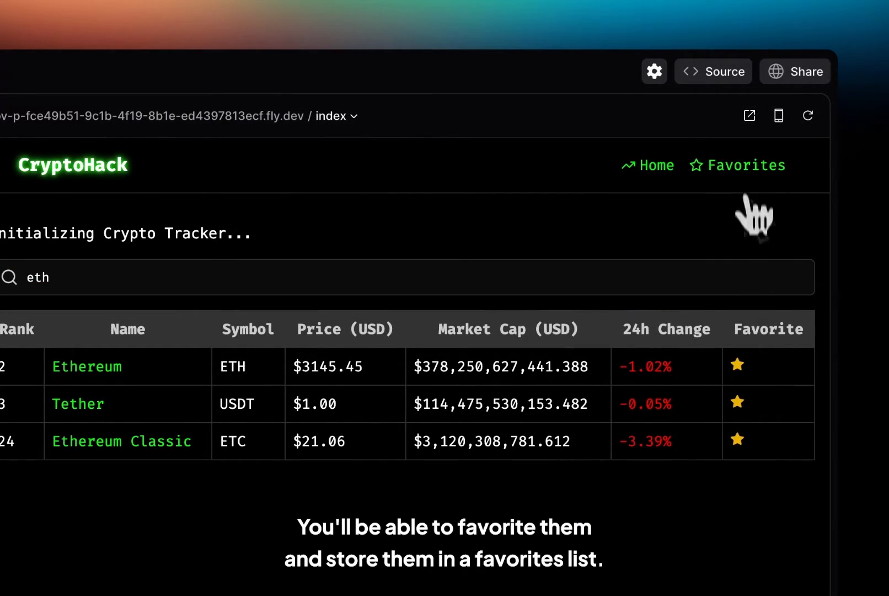
View the favorites page, open Ethereum's details, then browse the full coin table
{"action": "left_click", "coordinate": [747, 166]}
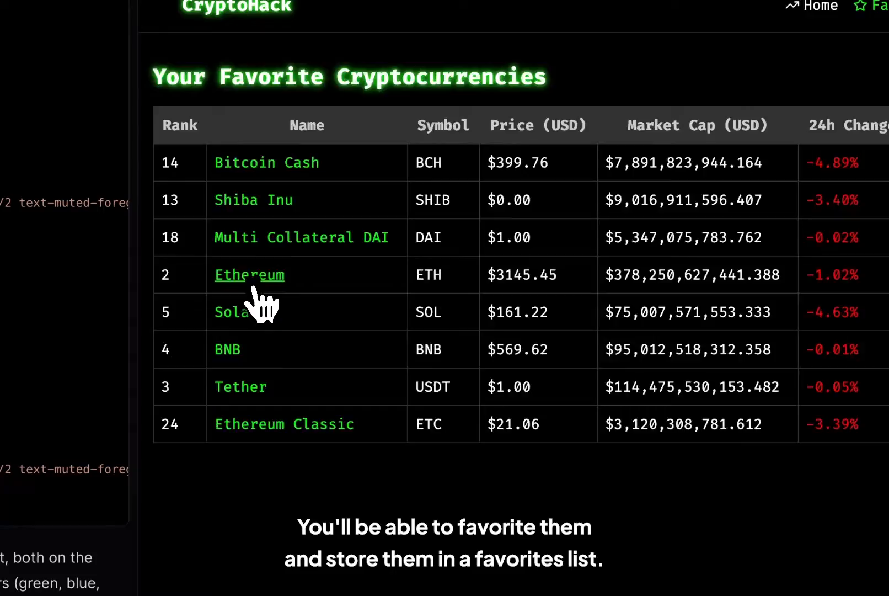
{"action": "left_click", "coordinate": [249, 275]}
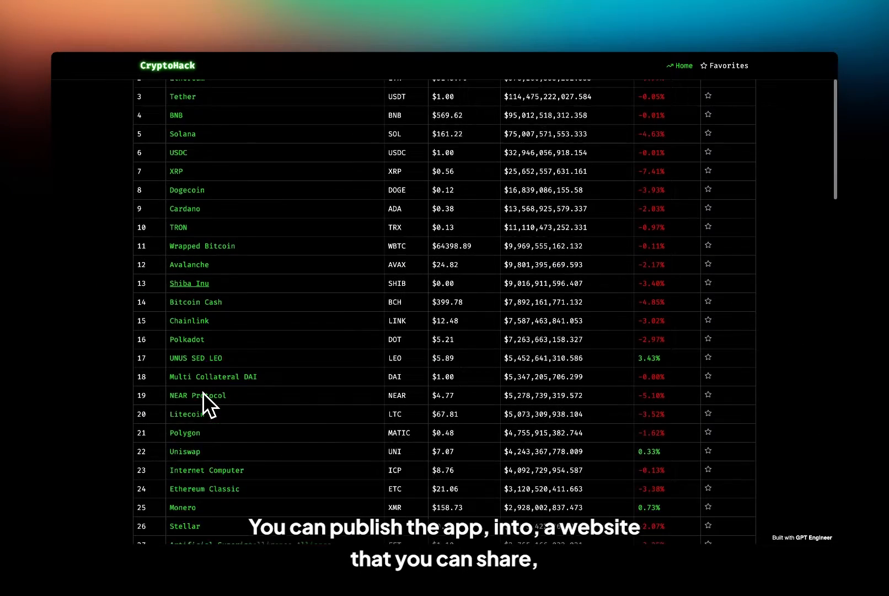
{"action": "scroll", "scroll_direction": "up", "scroll_amount": 3}
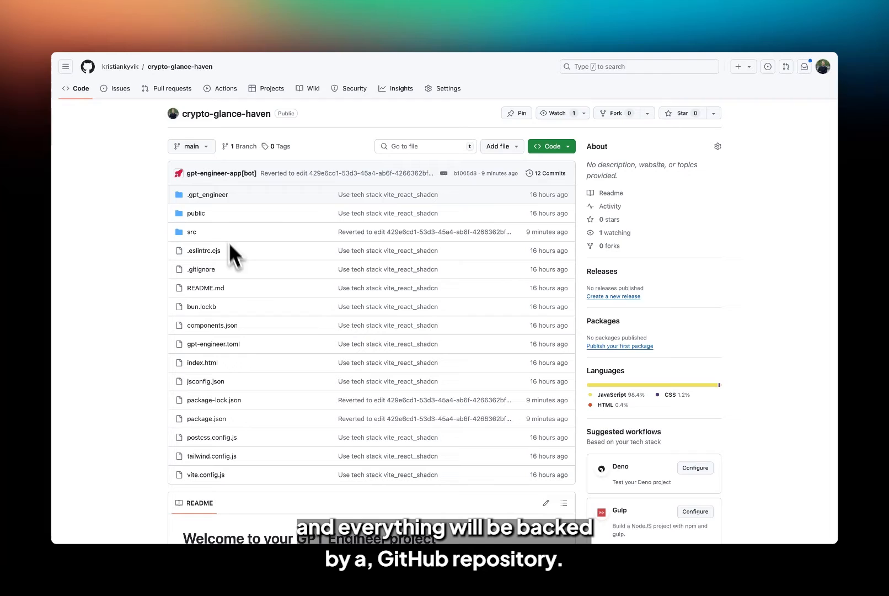
{"action": "mouse_move", "coordinate": [242, 293]}
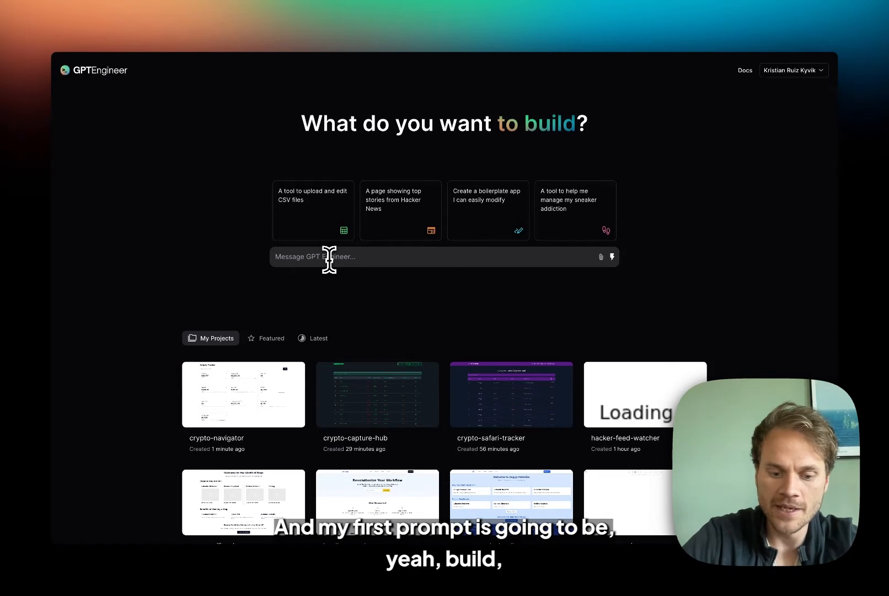
Send the prompt 'build a crypto tracker app, use coincap api' to start the project
{"action": "type", "text": "build"}
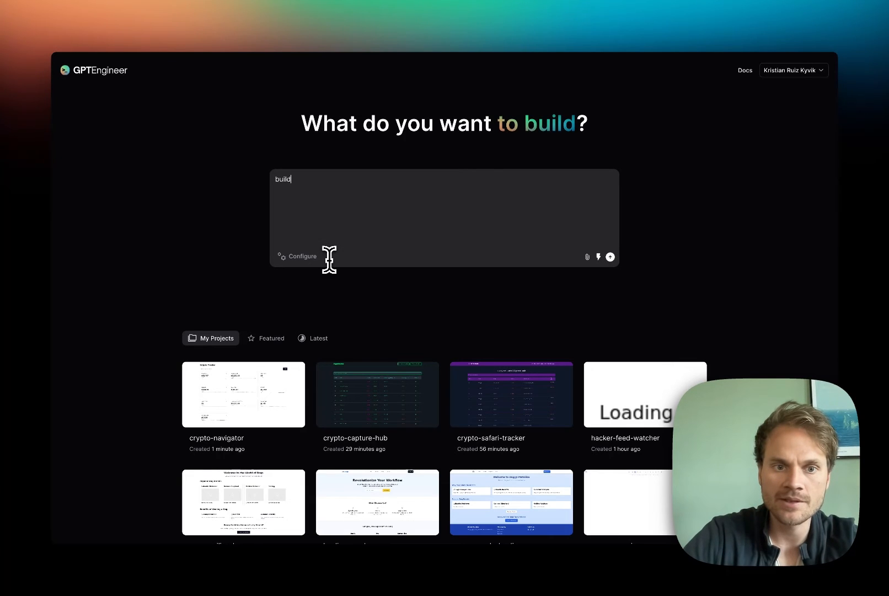
{"action": "type", "text": "l a crypto tr"}
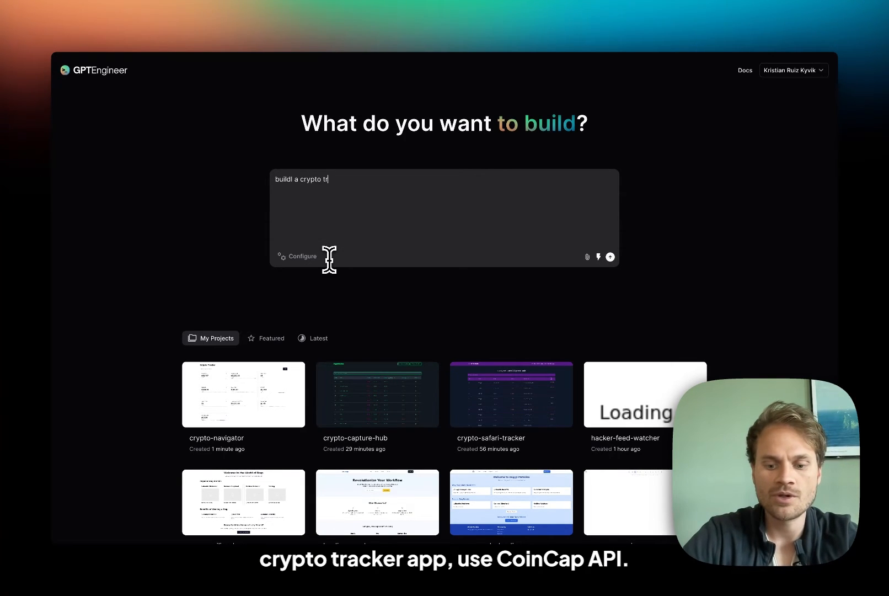
{"action": "type", "text": "accker app, use"}
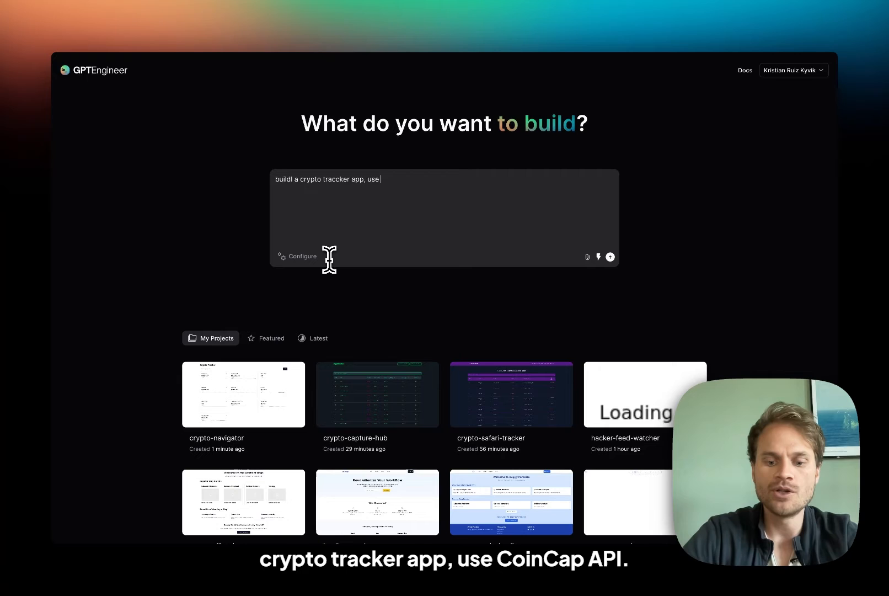
{"action": "type", "text": "coincap api"}
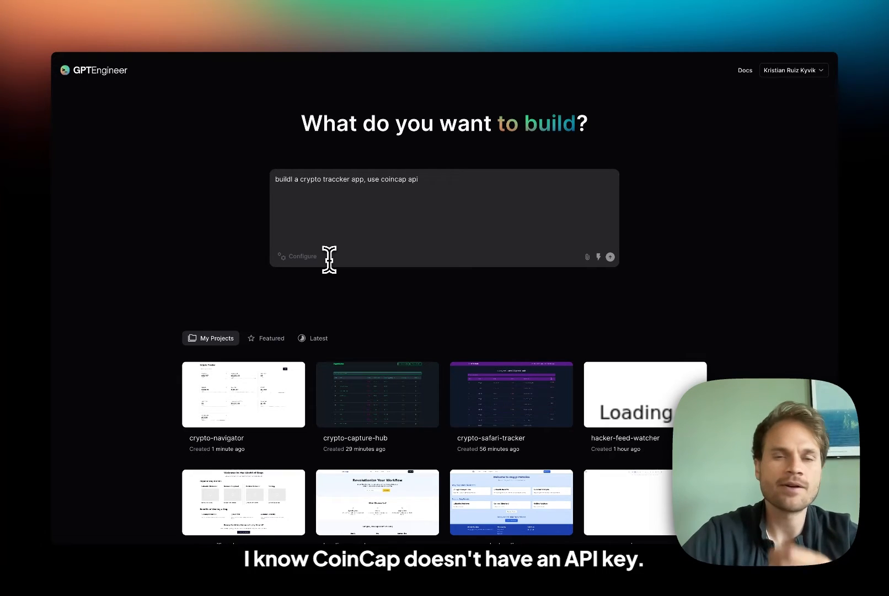
{"action": "left_click", "coordinate": [610, 257]}
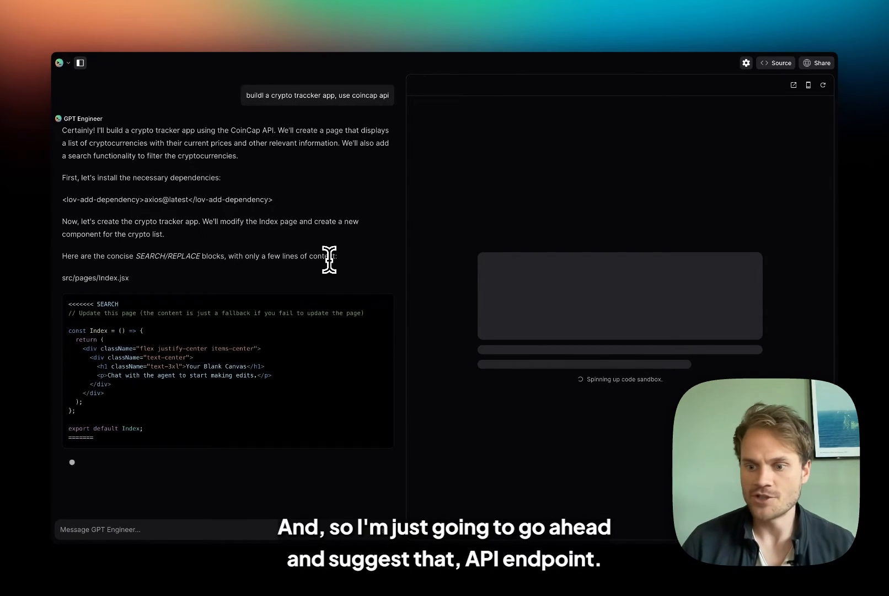
Scroll through the generated code reply until the Crypto Tracker preview renders
{"action": "scroll", "scroll_direction": "down", "scroll_amount": 3}
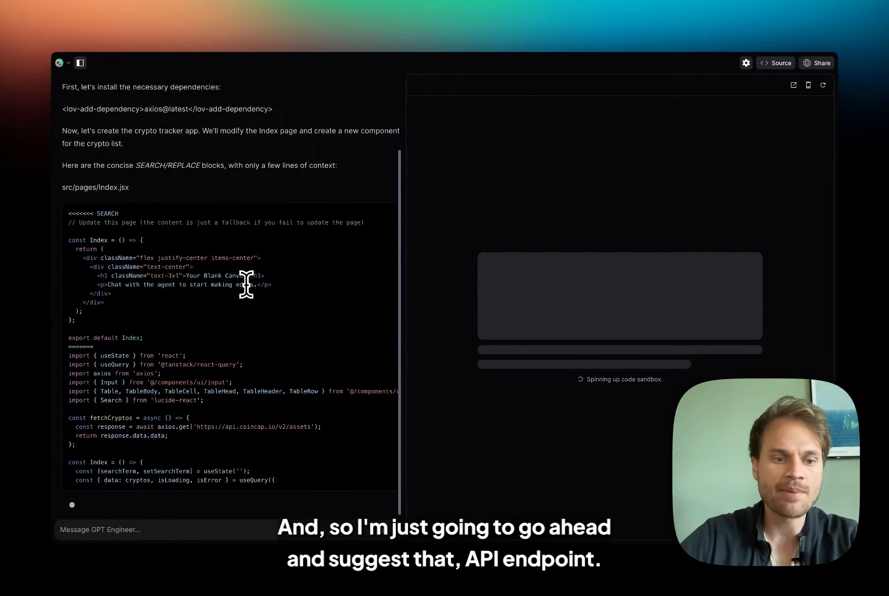
{"action": "scroll", "scroll_direction": "down", "scroll_amount": 3}
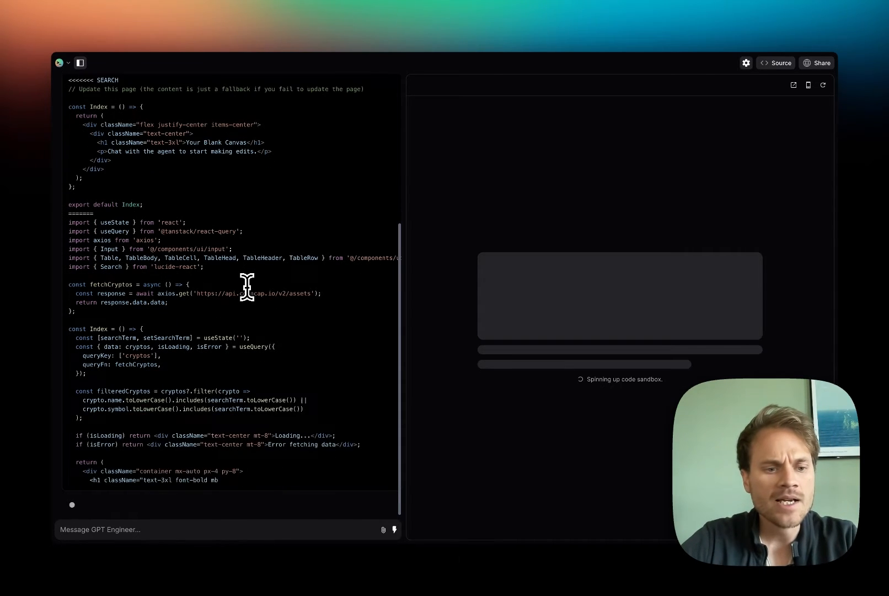
{"action": "scroll", "scroll_direction": "down", "scroll_amount": 3}
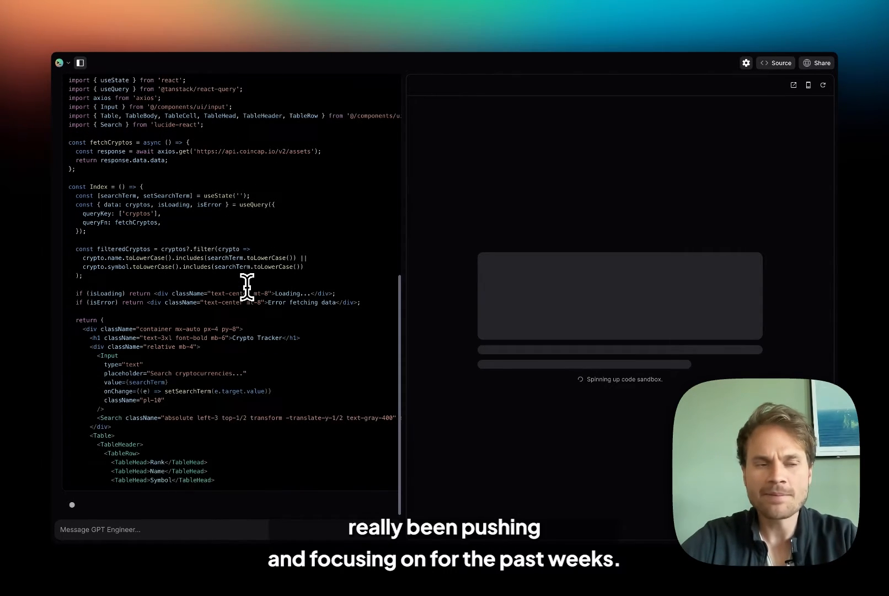
{"action": "scroll", "scroll_direction": "down", "scroll_amount": 3}
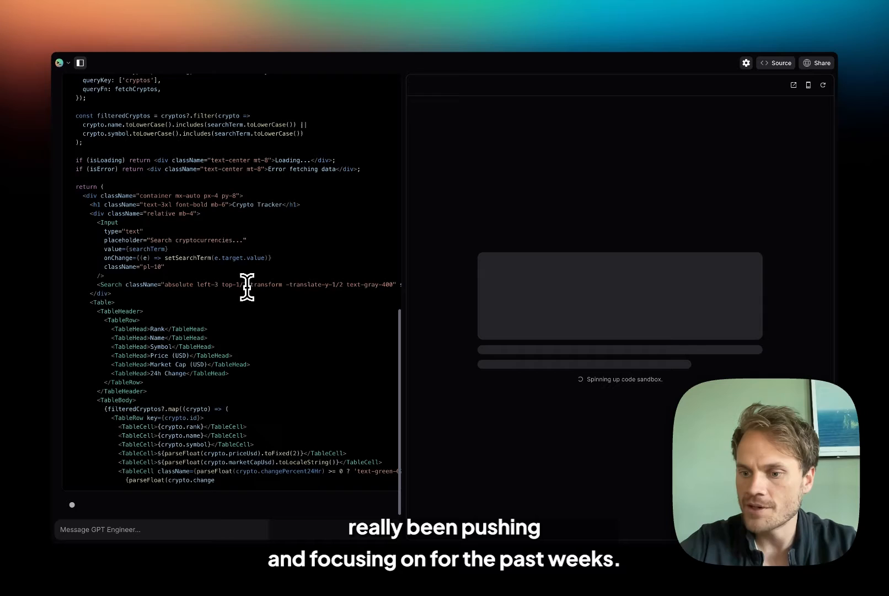
{"action": "scroll", "scroll_direction": "down", "scroll_amount": 3}
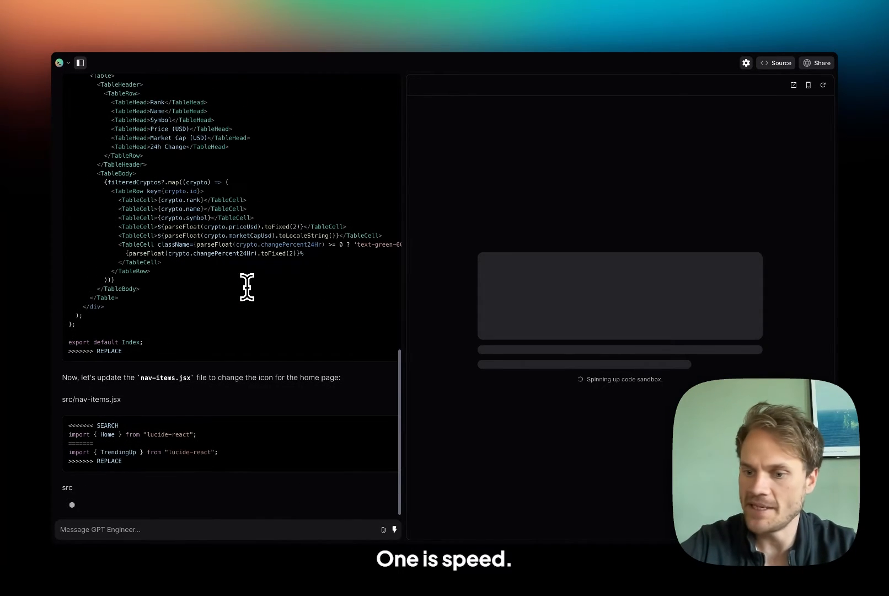
{"action": "scroll", "scroll_direction": "down", "scroll_amount": 3}
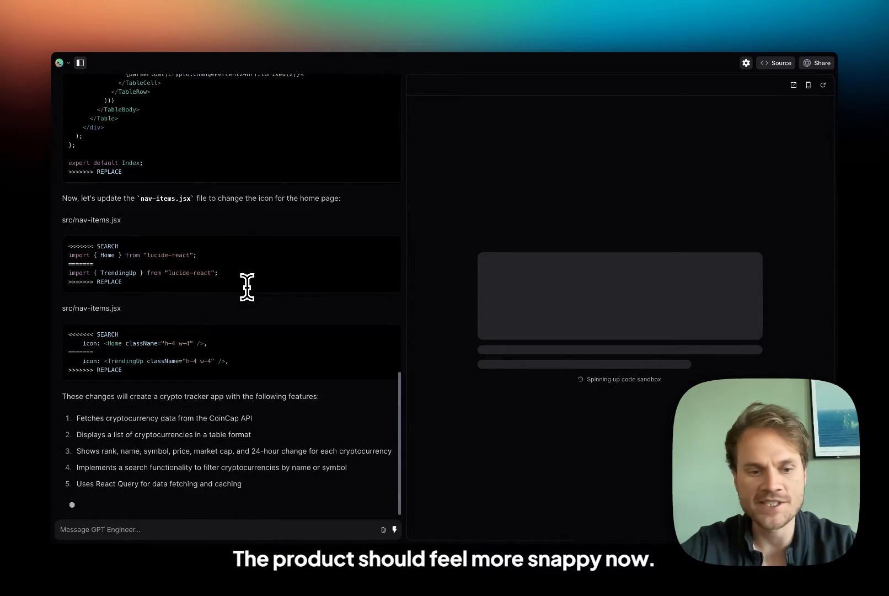
{"action": "scroll", "scroll_direction": "down", "scroll_amount": 3}
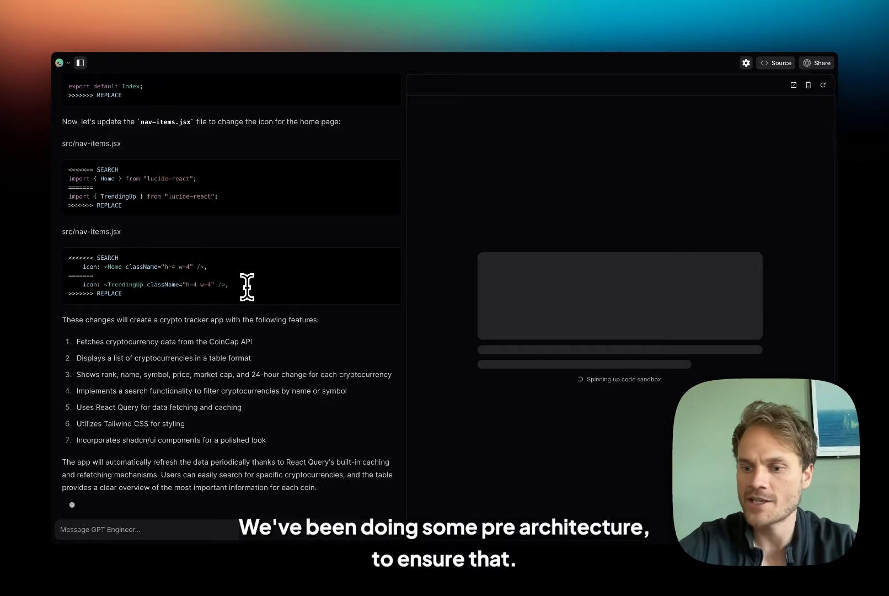
{"action": "scroll", "scroll_direction": "down", "scroll_amount": 3}
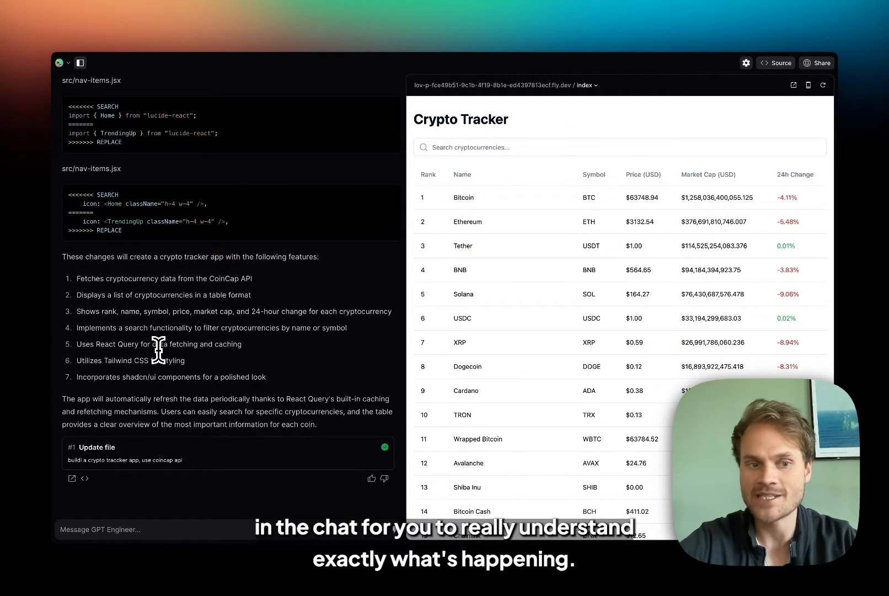
{"action": "mouse_move", "coordinate": [218, 510]}
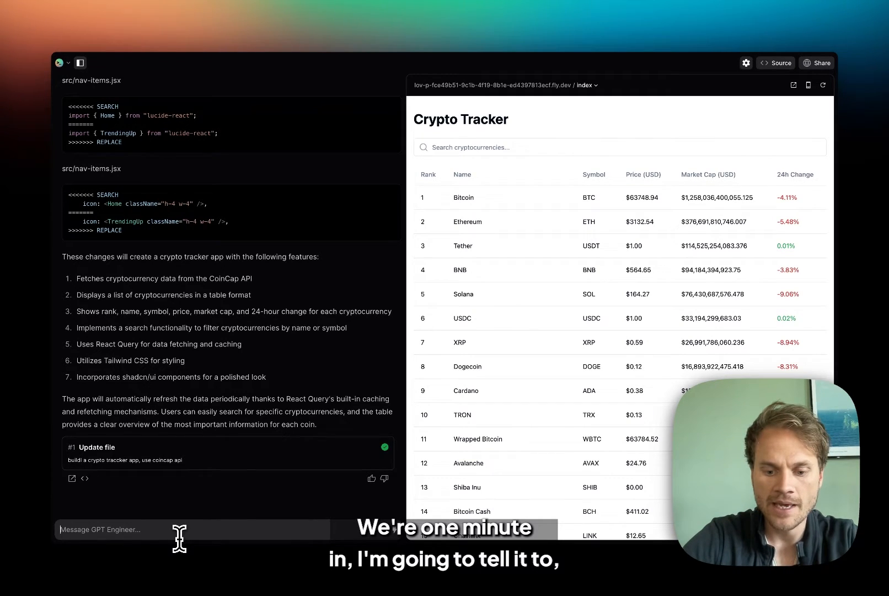
Request a dark hacker-style terminal theme for the tracker and begin the next prompt
{"action": "type", "text": "add a theme"}
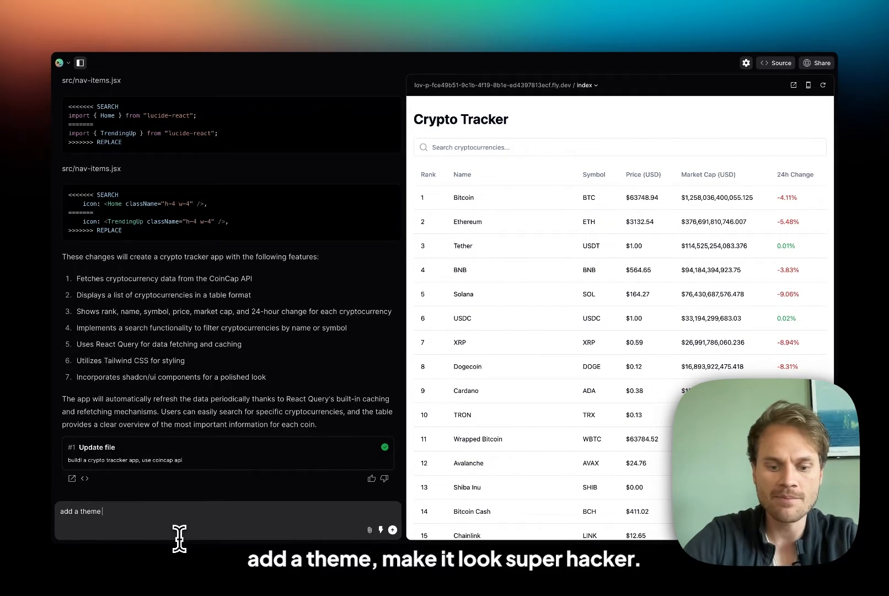
{"action": "type", "text": ", make it look super hacker lik"}
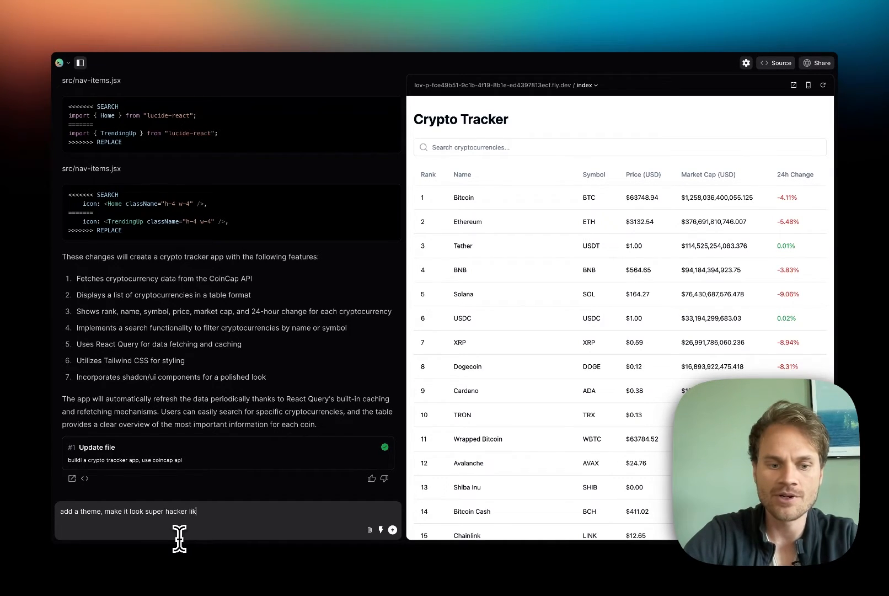
{"action": "key", "text": "Return"}
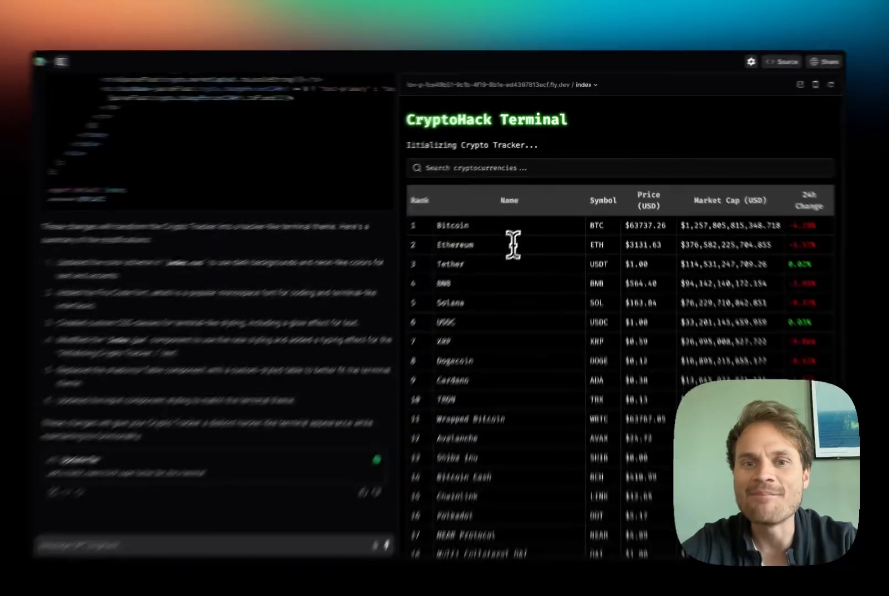
{"action": "type", "text": "bi"}
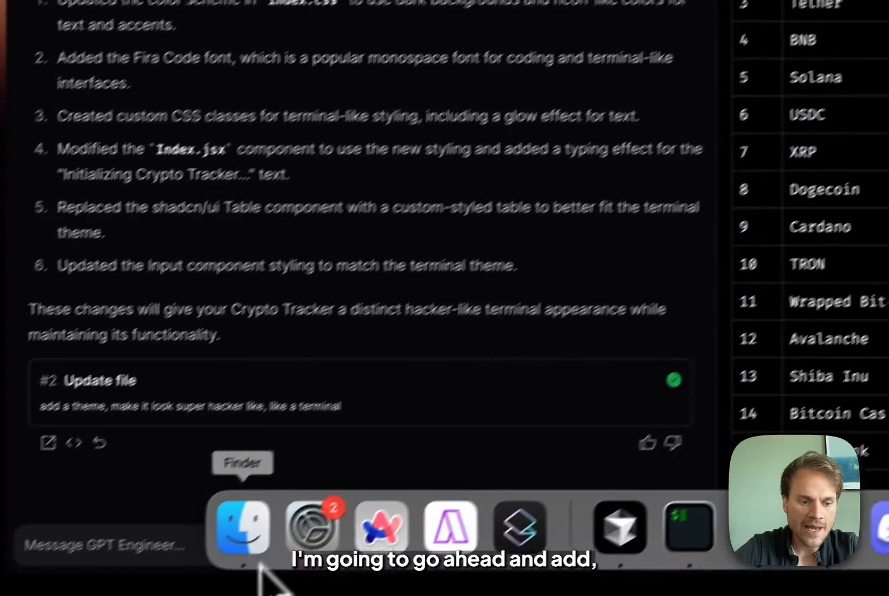
Write the request to add a sticky navbar to the app
{"action": "type", "text": "a"}
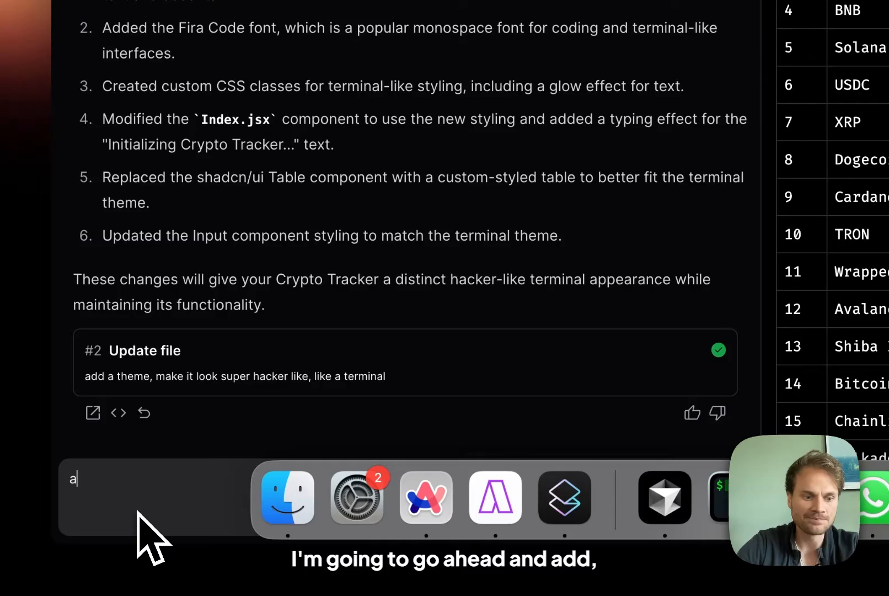
{"action": "type", "text": "dd a navabr"}
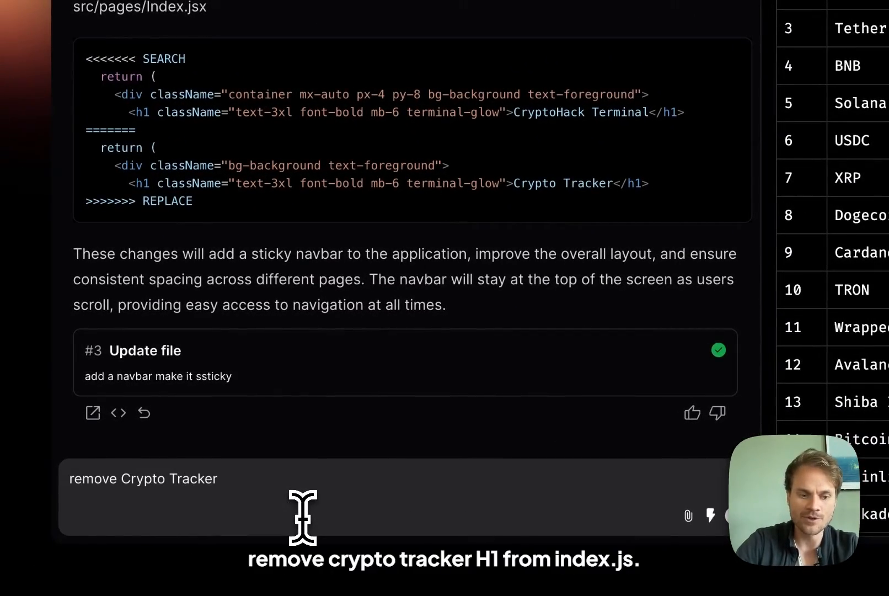
Request removing the Crypto Tracker h1 from index.js, then start a fix for duplicated text
{"action": "type", "text": "h1 from index"}
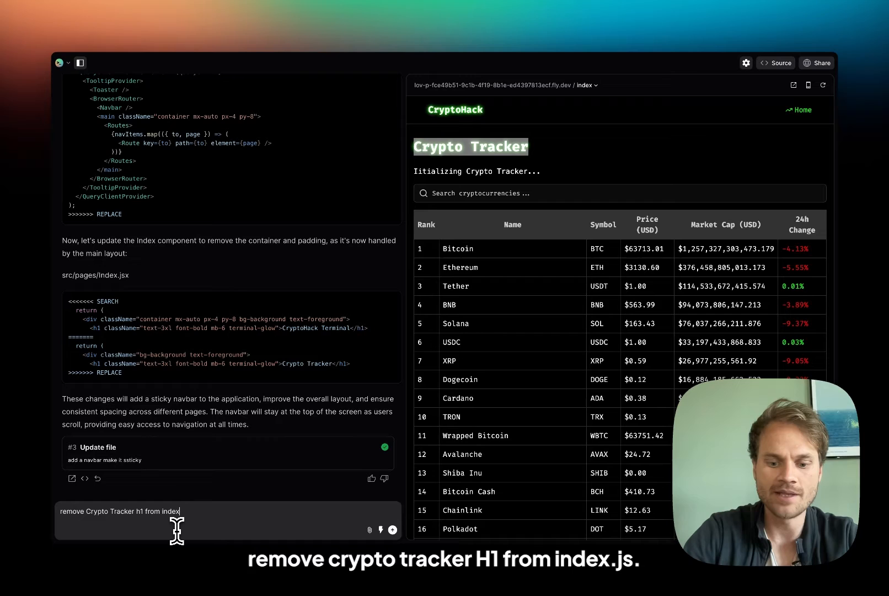
{"action": "key", "text": "Return"}
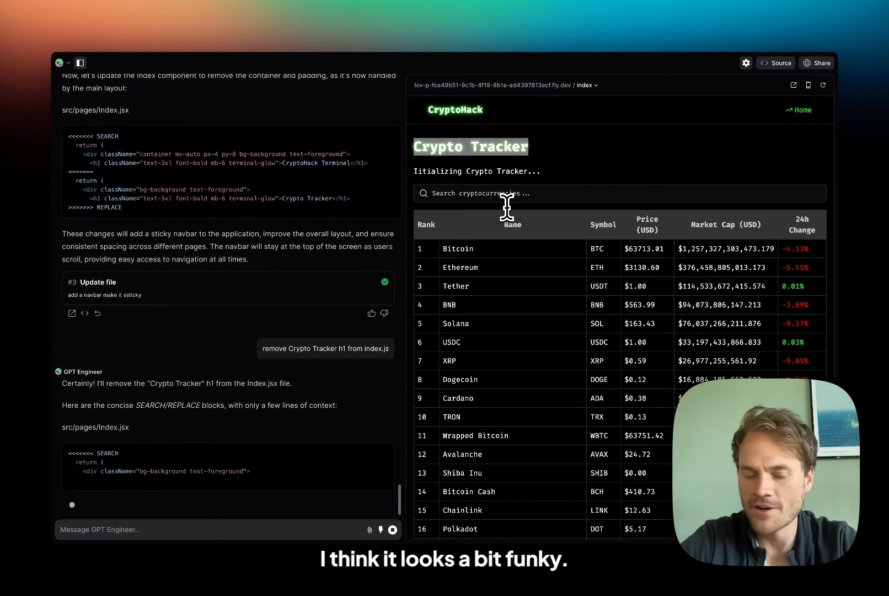
{"action": "scroll", "scroll_direction": "down", "scroll_amount": 3}
{"action": "type", "text": "Fix this,"}
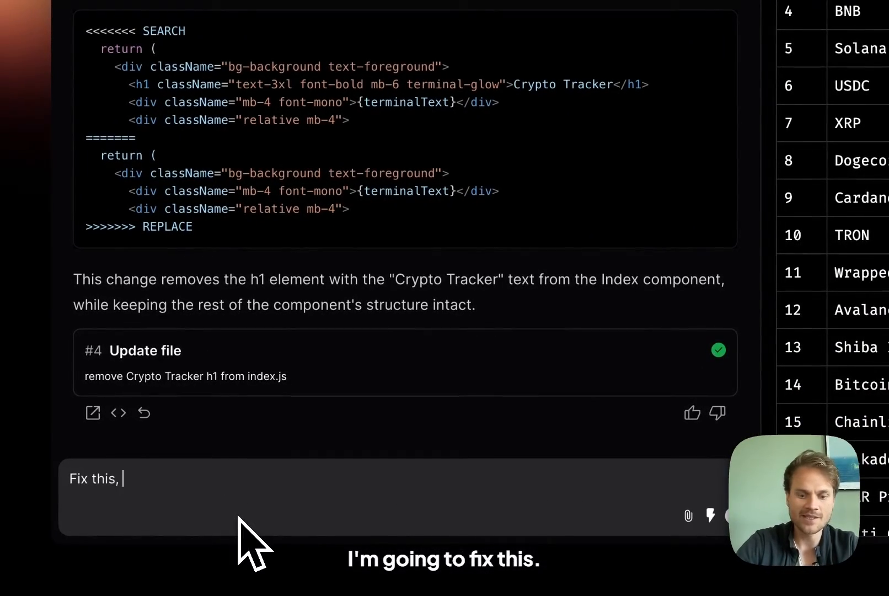
{"action": "type", "text": "its eseem to"}
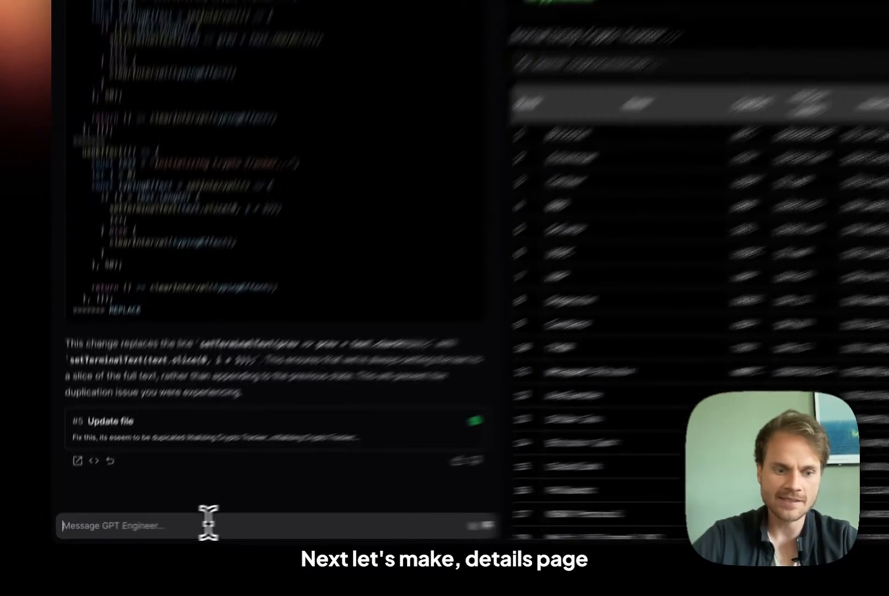
Write a request for a details page per asset with stats and a description
{"action": "type", "text": "add a d"}
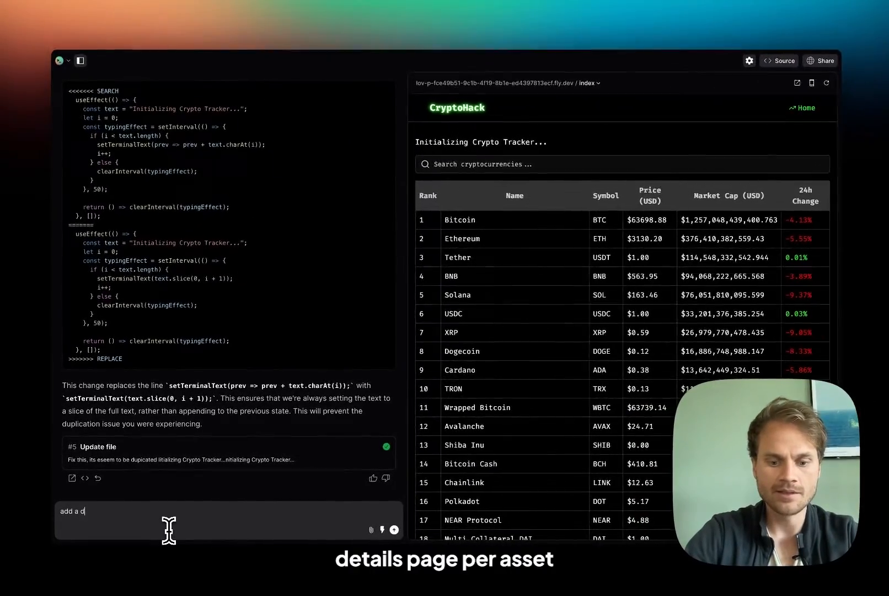
{"action": "type", "text": "etaisl page per asset and display informationn,"}
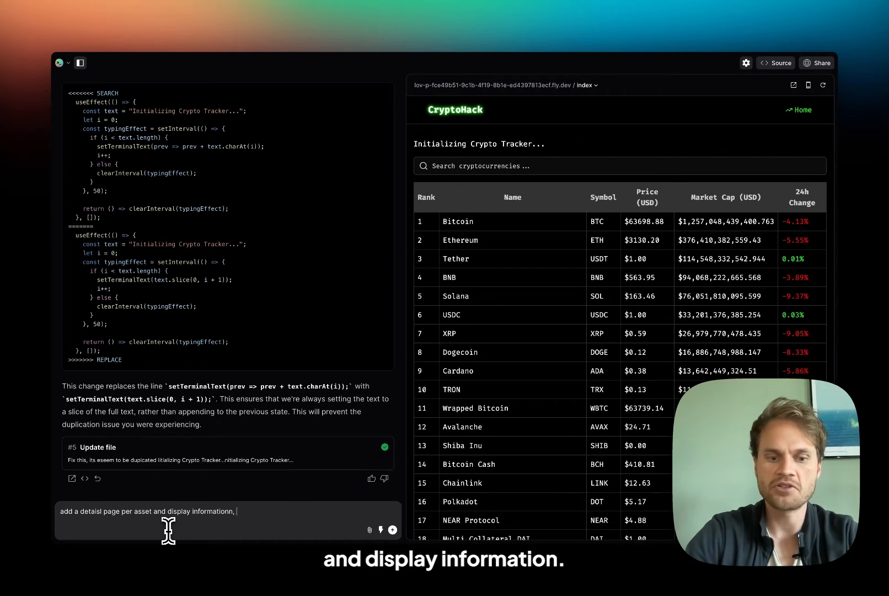
{"action": "key", "text": "Backspace"}
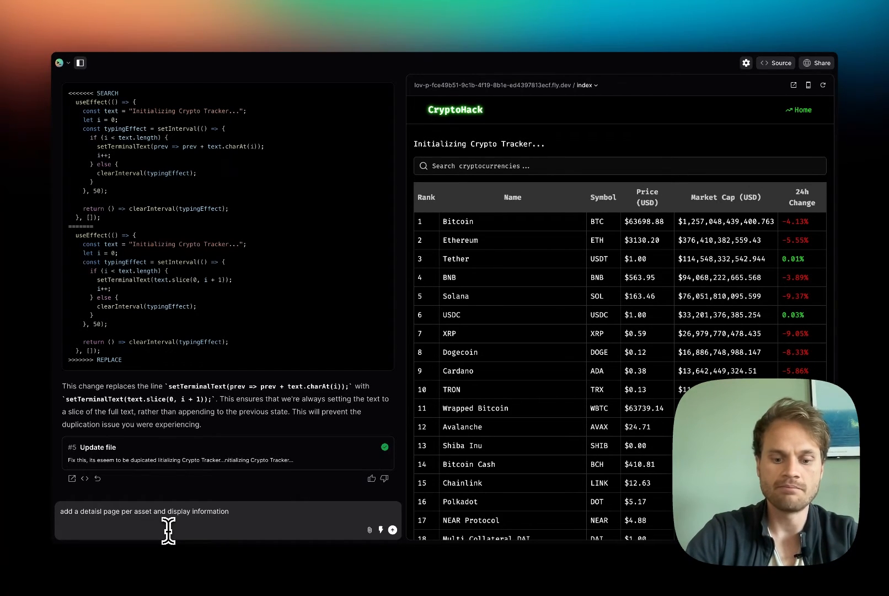
{"action": "type", "text": "abotu the aset,"}
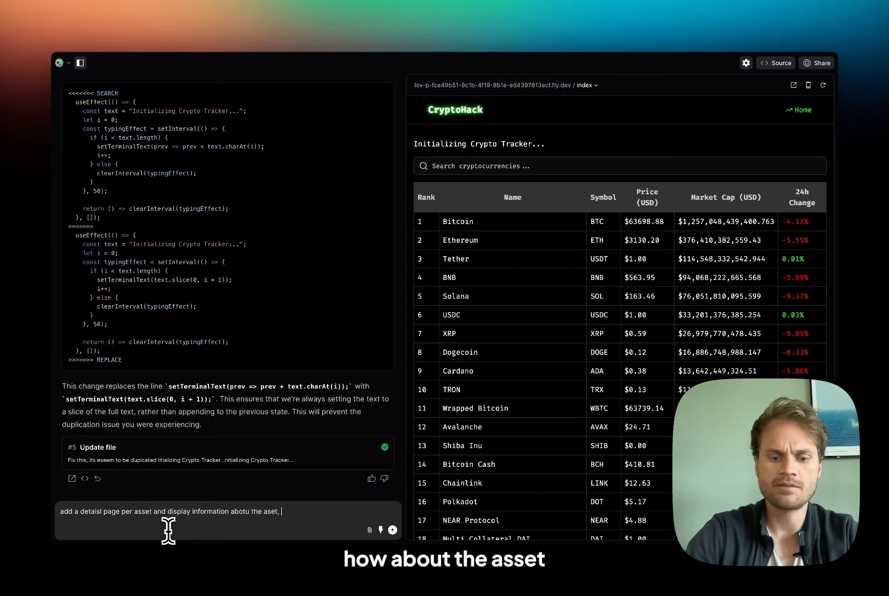
{"action": "type", "text": ", also dscriptino of"}
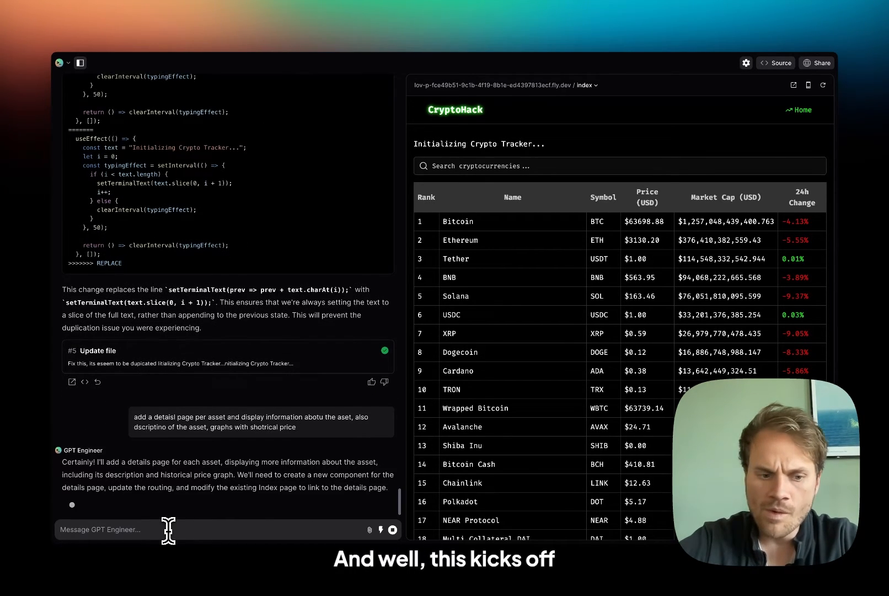
Scroll through the AssetDetails.jsx and routing changes down to the #6 Update file summary
{"action": "scroll", "scroll_direction": "down", "scroll_amount": 3}
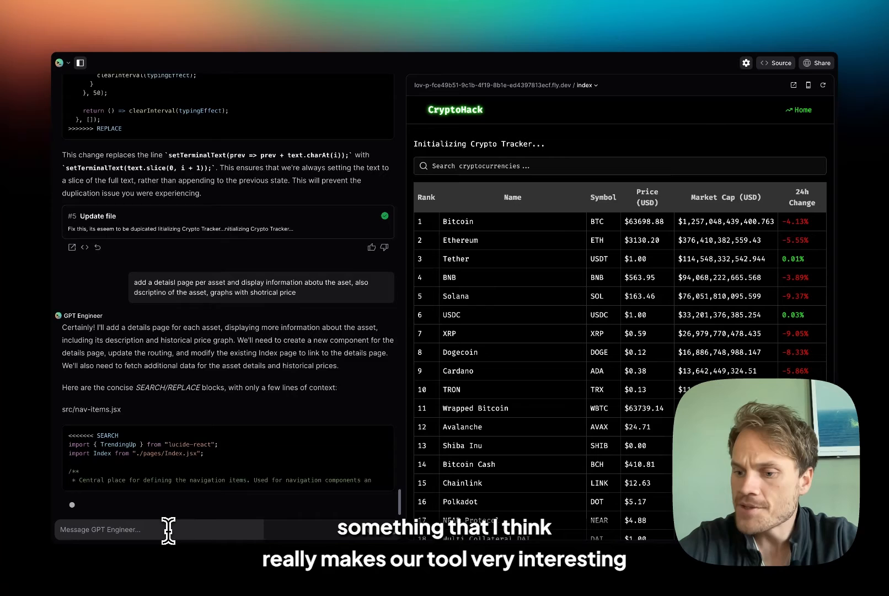
{"action": "scroll", "scroll_direction": "down", "scroll_amount": 3}
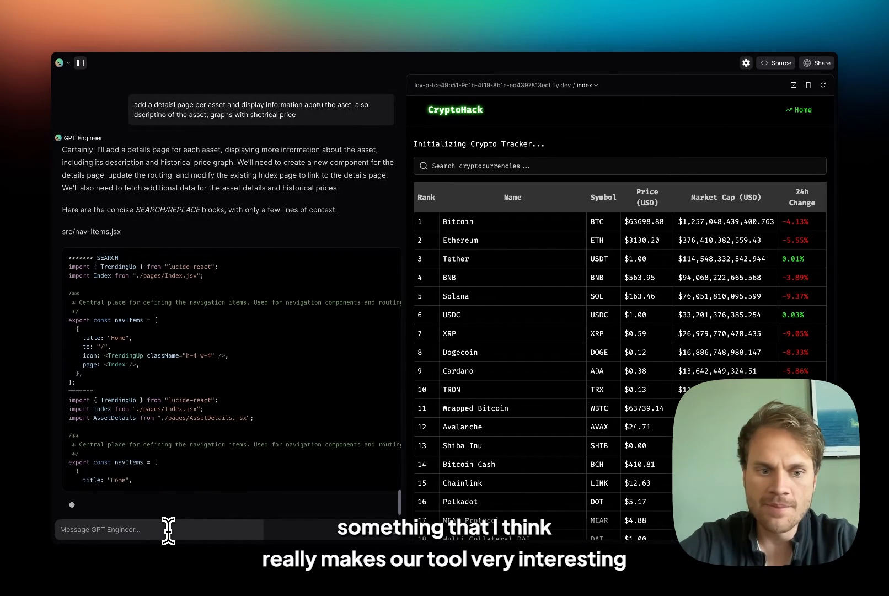
{"action": "scroll", "scroll_direction": "down", "scroll_amount": 3}
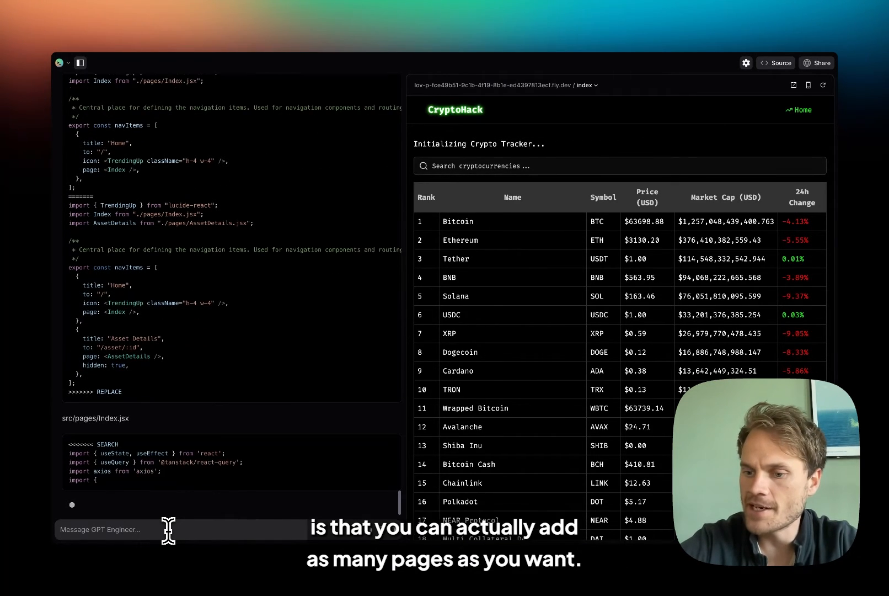
{"action": "scroll", "scroll_direction": "down", "scroll_amount": 3}
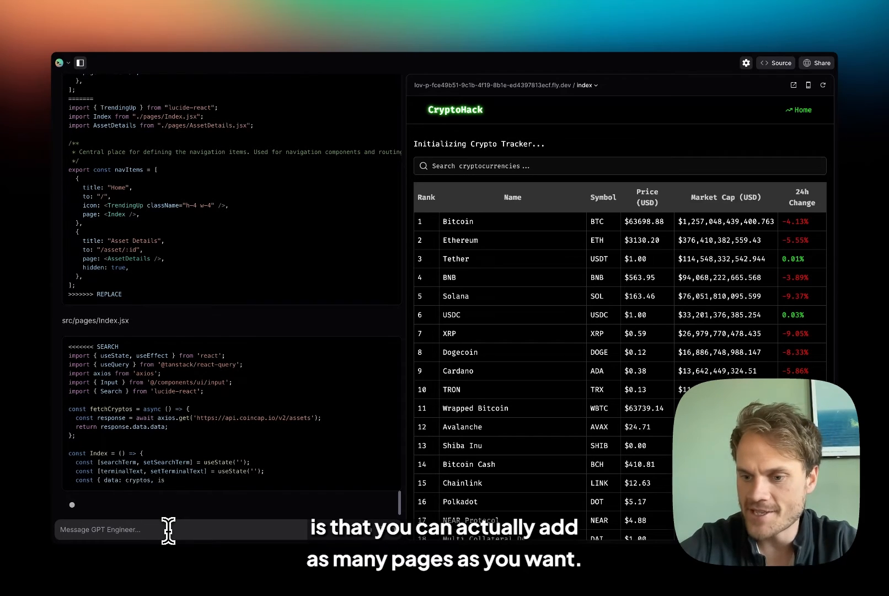
{"action": "scroll", "scroll_direction": "down", "scroll_amount": 3}
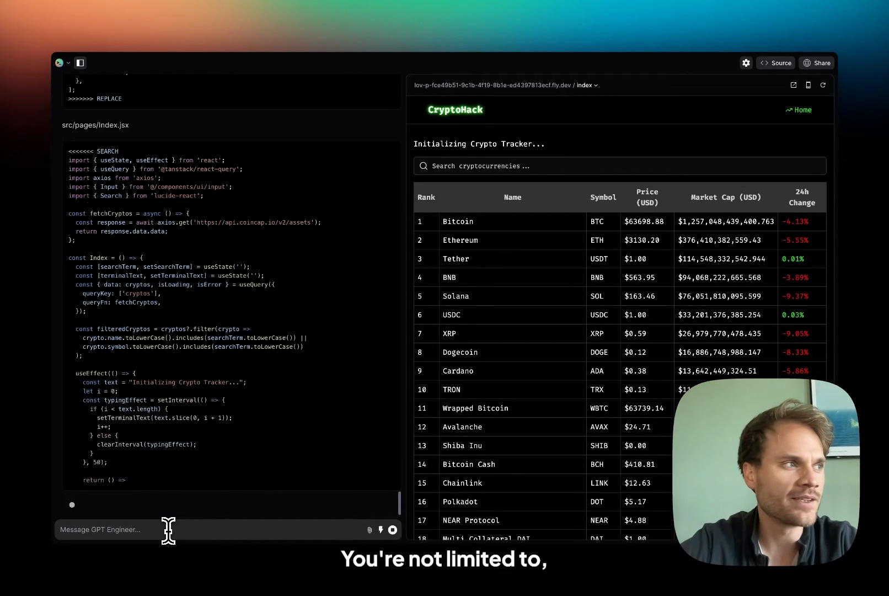
{"action": "scroll", "scroll_direction": "down", "scroll_amount": 3}
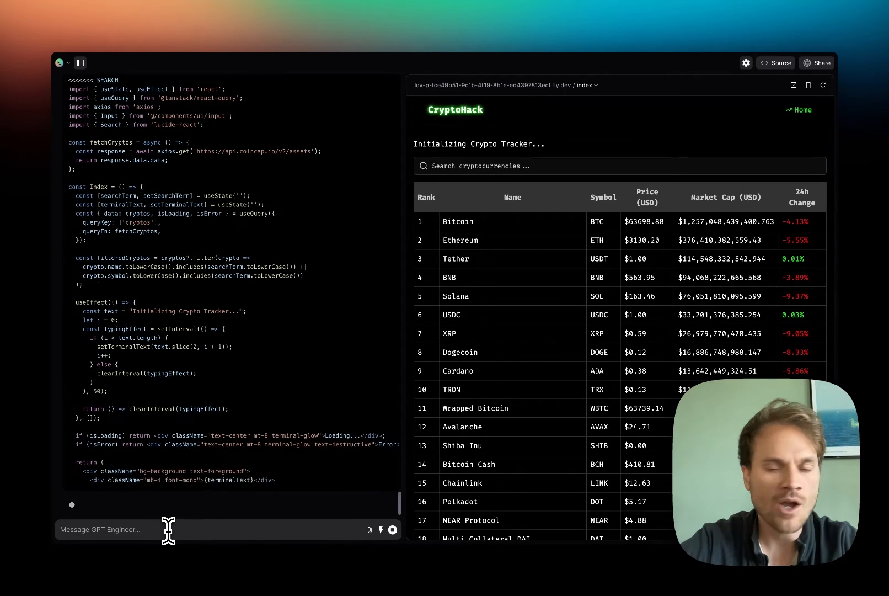
{"action": "scroll", "scroll_direction": "down", "scroll_amount": 3}
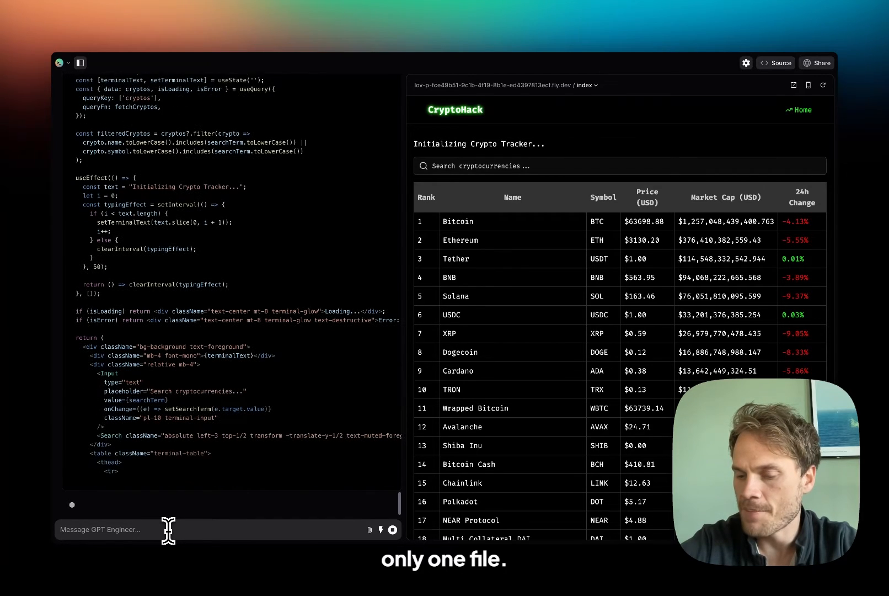
{"action": "scroll", "scroll_direction": "down", "scroll_amount": 3}
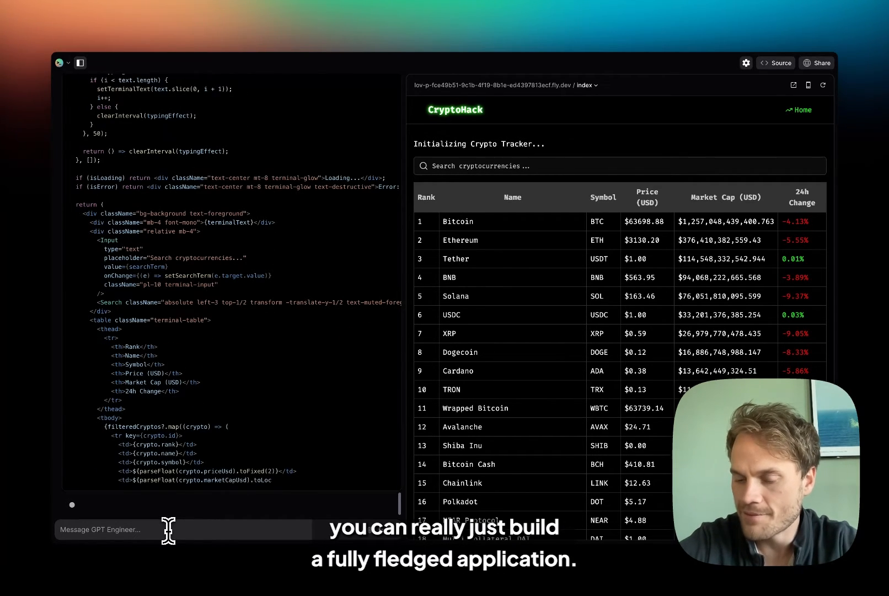
{"action": "scroll", "scroll_direction": "down", "scroll_amount": 3}
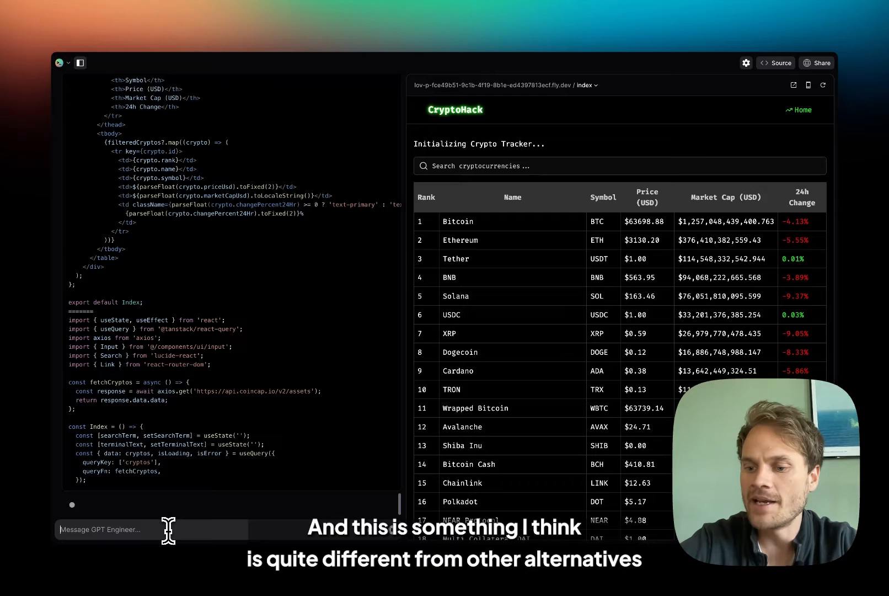
{"action": "scroll", "scroll_direction": "down", "scroll_amount": 3}
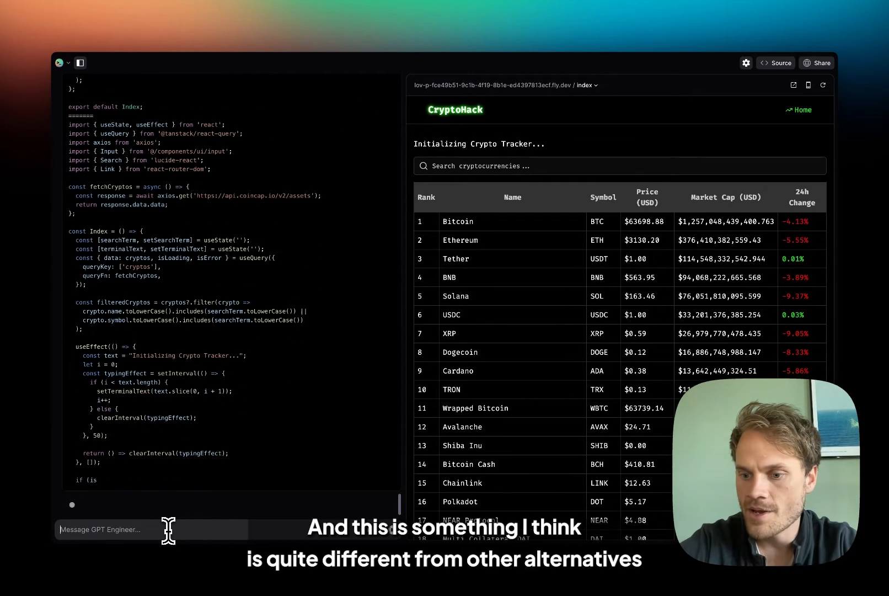
{"action": "scroll", "scroll_direction": "down", "scroll_amount": 3}
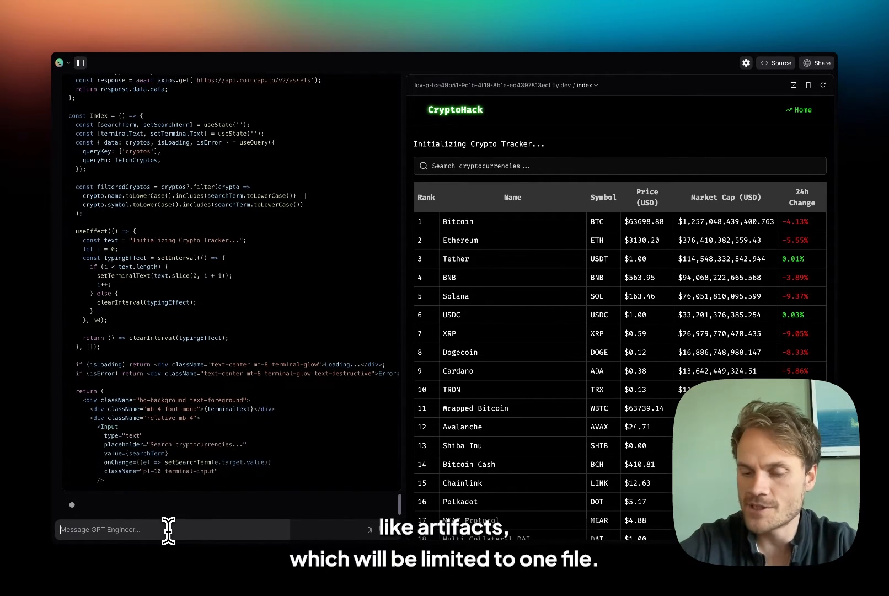
{"action": "scroll", "scroll_direction": "down", "scroll_amount": 3}
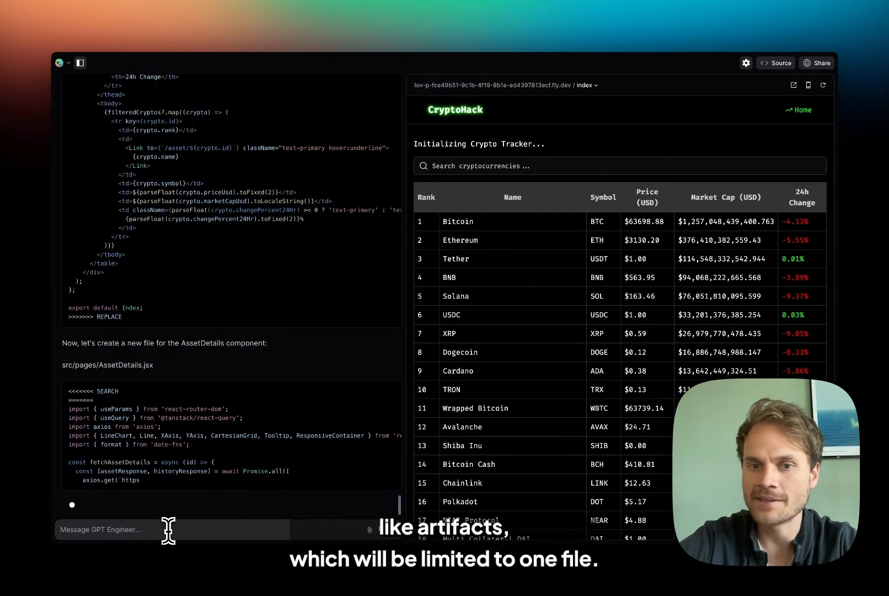
{"action": "scroll", "scroll_direction": "down", "scroll_amount": 3}
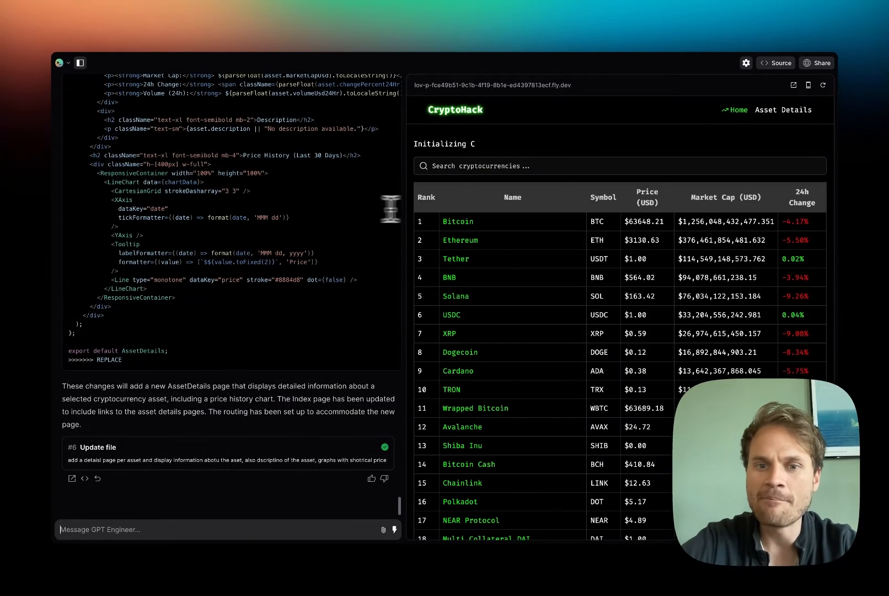
Open Bitcoin's detail page in the preview showing its stats and 30-day chart
{"action": "left_click", "coordinate": [457, 221]}
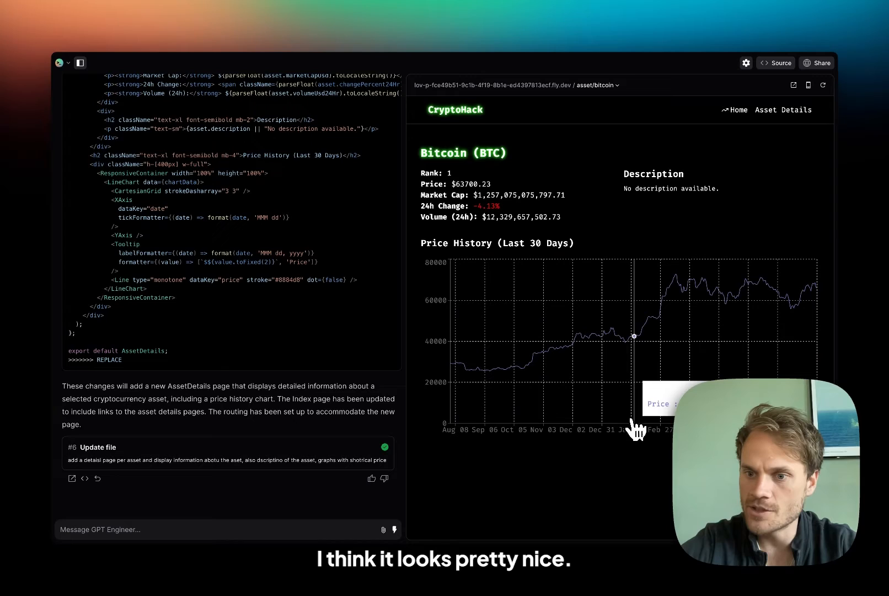
{"action": "mouse_move", "coordinate": [468, 213]}
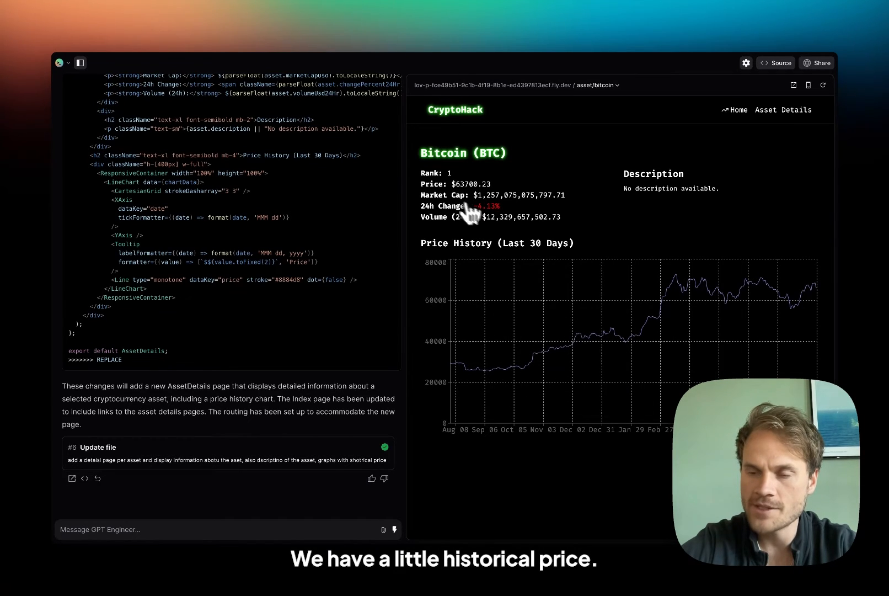
{"action": "mouse_move", "coordinate": [651, 309]}
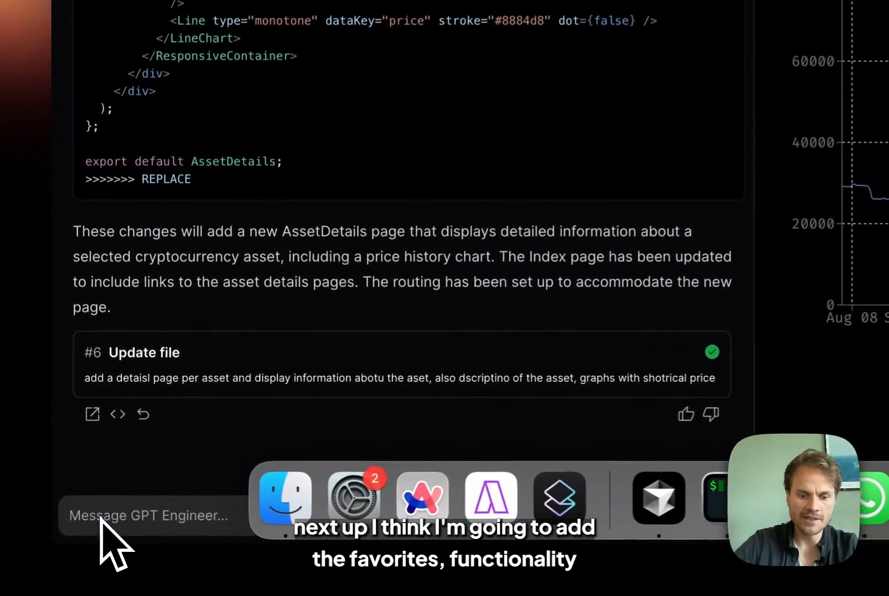
Write the prompt asking for favourites functionality with stars and toasts
{"action": "type", "text": "add a facourites f"}
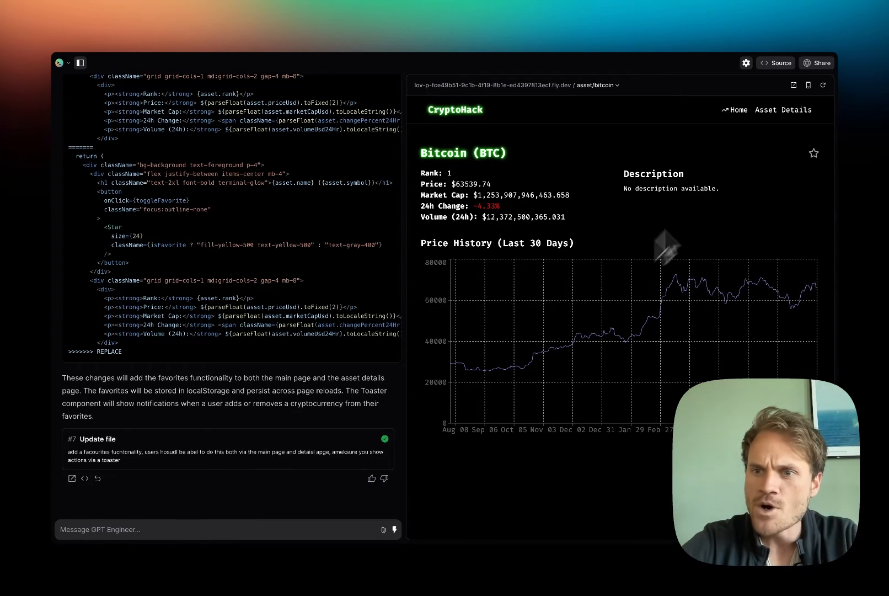
{"action": "mouse_move", "coordinate": [538, 199]}
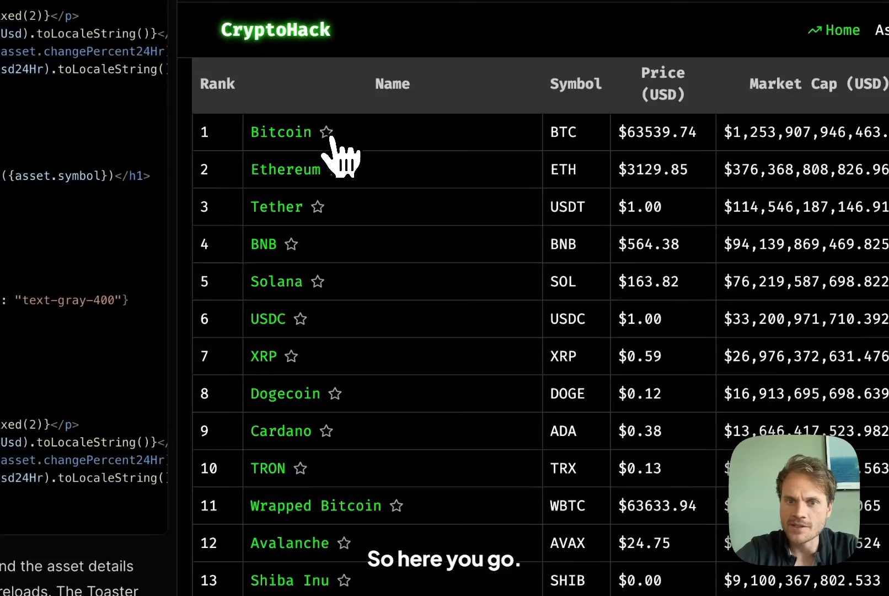
Star Bitcoin and Ethereum as favorites in the preview's coin table
{"action": "left_click", "coordinate": [325, 131]}
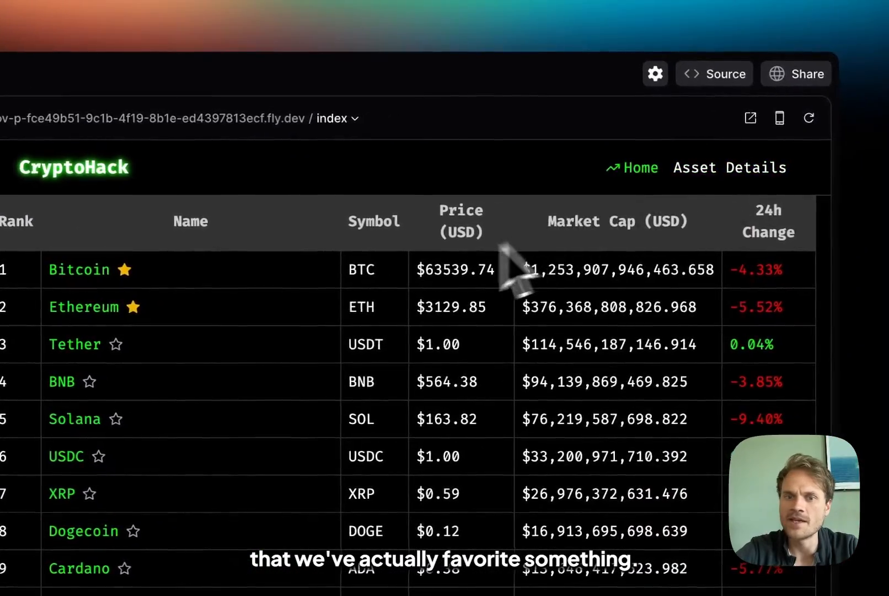
{"action": "left_click", "coordinate": [84, 307]}
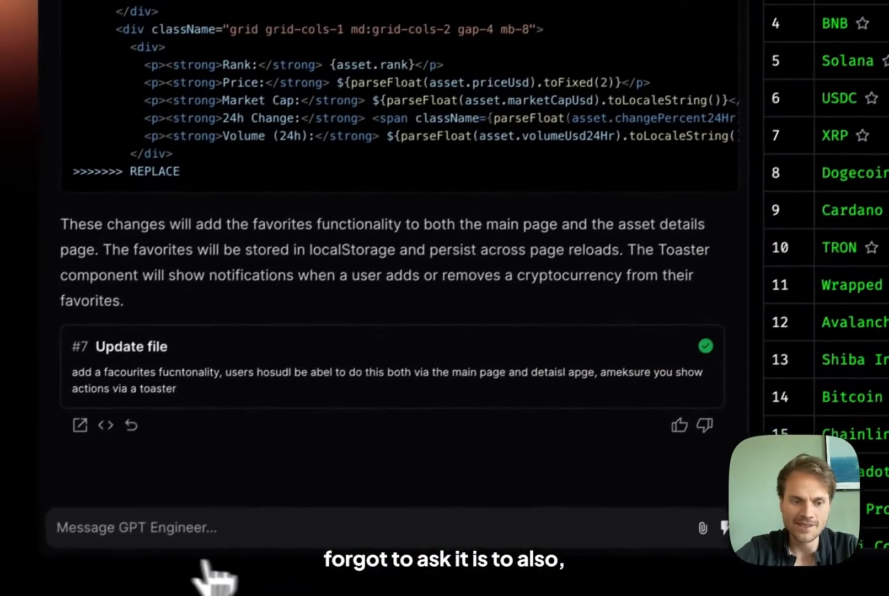
Send the chat request 'create a favourites page, and use localstorage to save the list'
{"action": "type", "text": "crwa"}
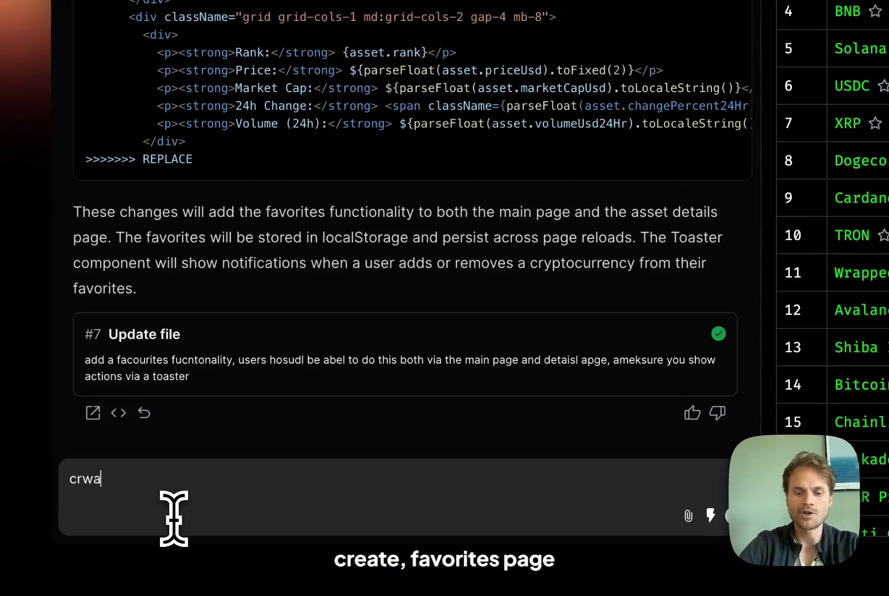
{"action": "type", "text": "te a feaourt"}
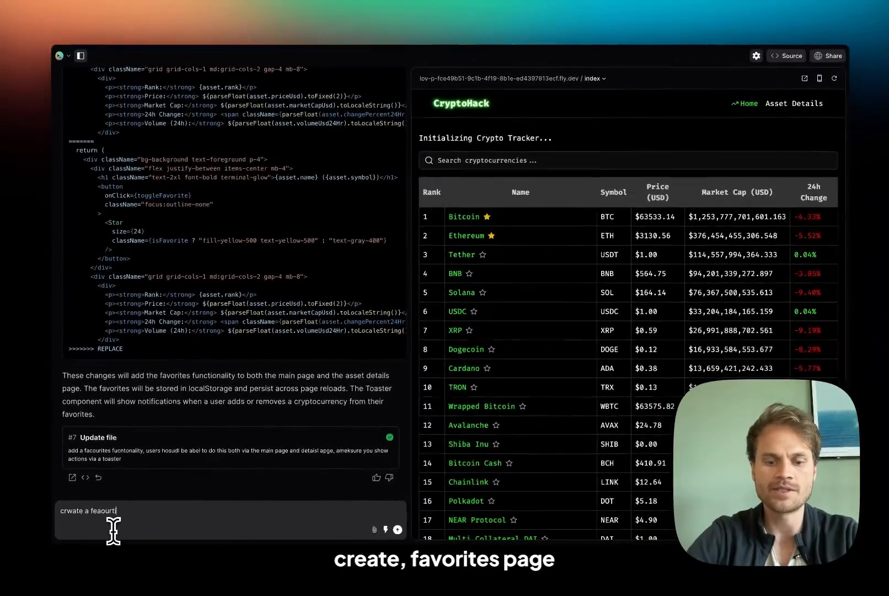
{"action": "type", "text": "ies page, and use lcoasltos"}
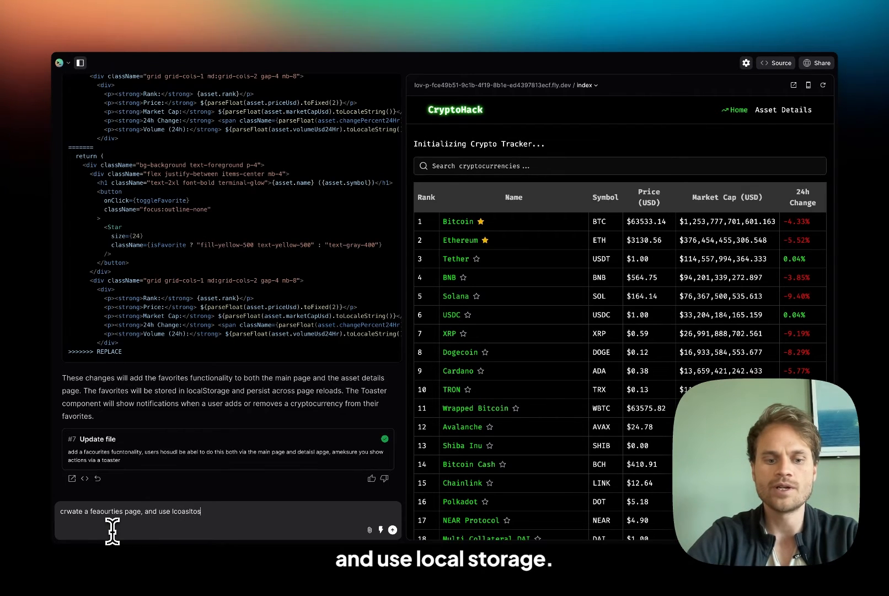
{"action": "type", "text": "localst"}
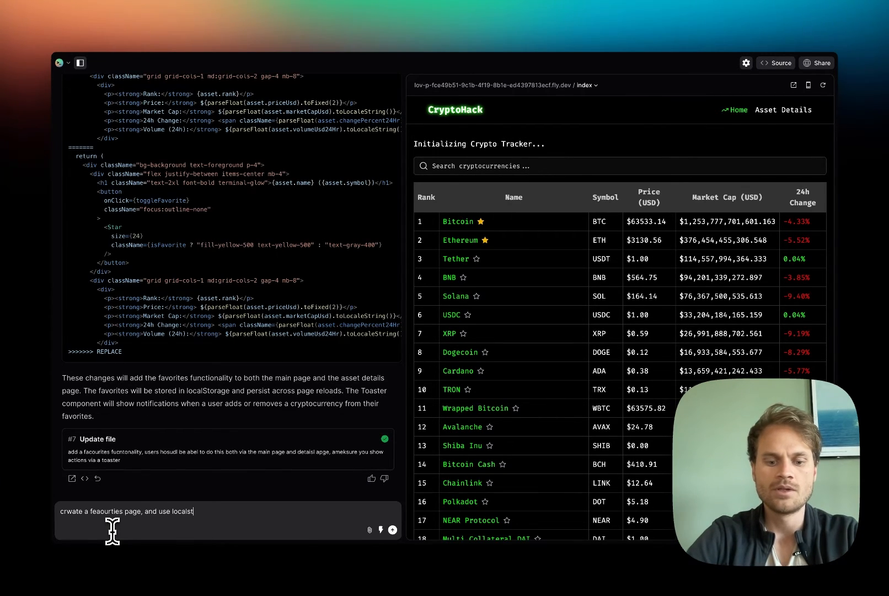
{"action": "type", "text": "orega"}
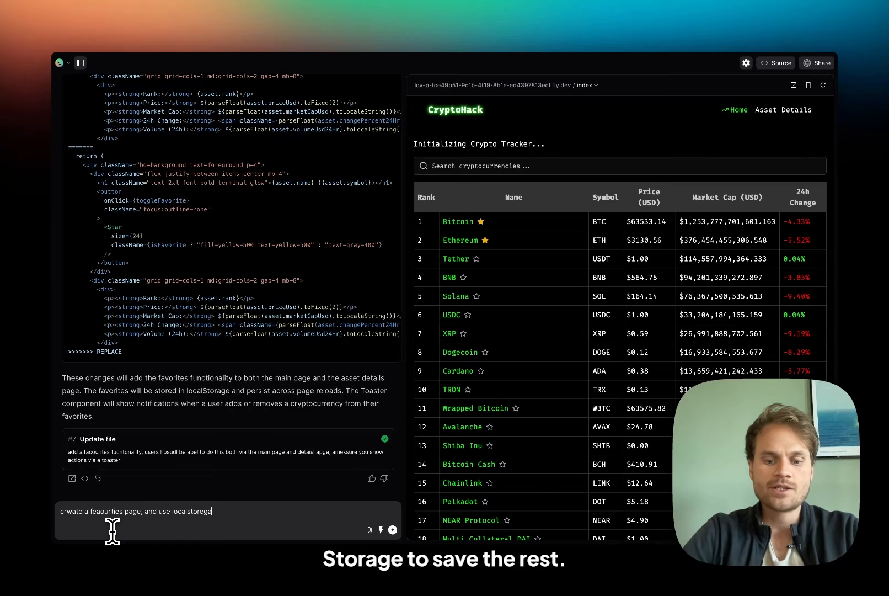
{"action": "type", "text": "e to save"}
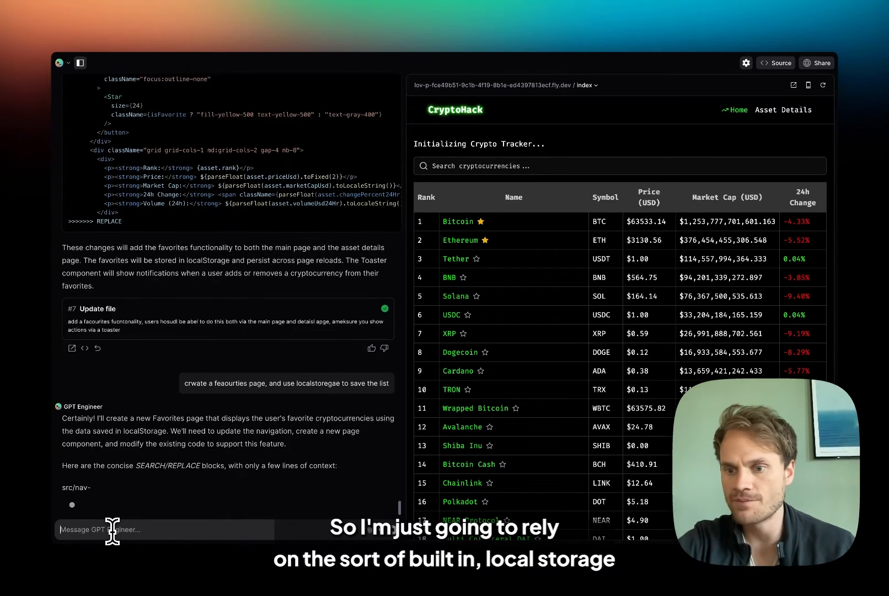
Review the generated Favorites.jsx code and show the Favorites page listing Bitcoin and Ethereum
{"action": "scroll", "scroll_direction": "down", "scroll_amount": 3}
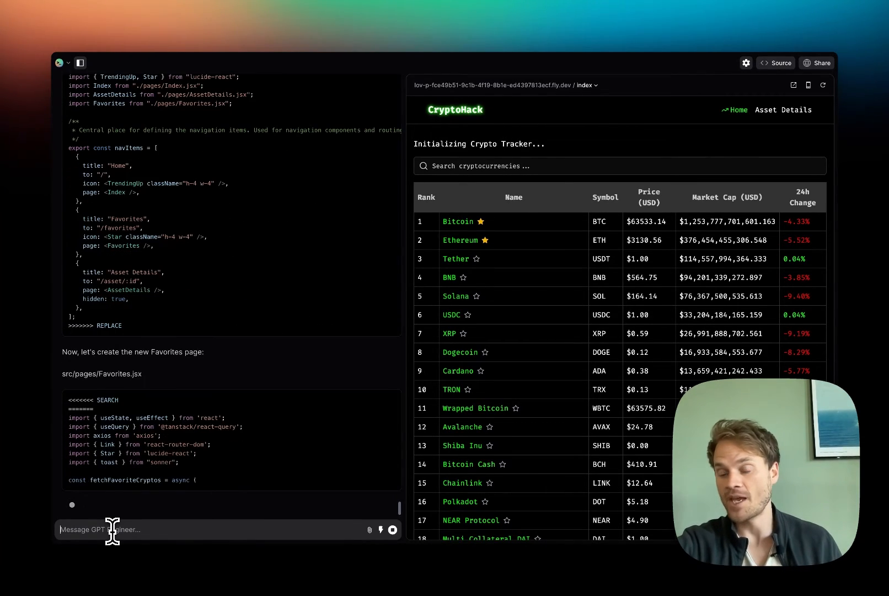
{"action": "scroll", "scroll_direction": "down", "scroll_amount": 3}
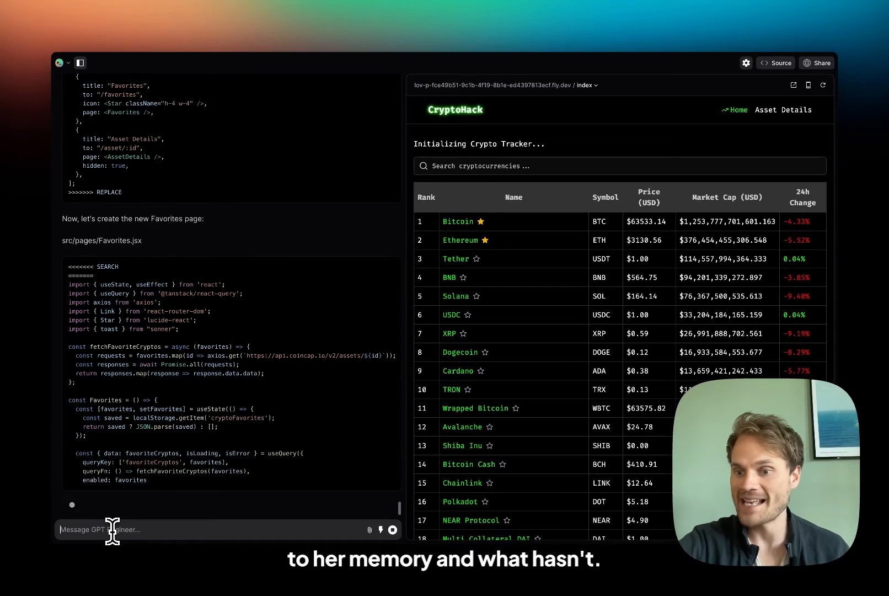
{"action": "left_click", "coordinate": [621, 135]}
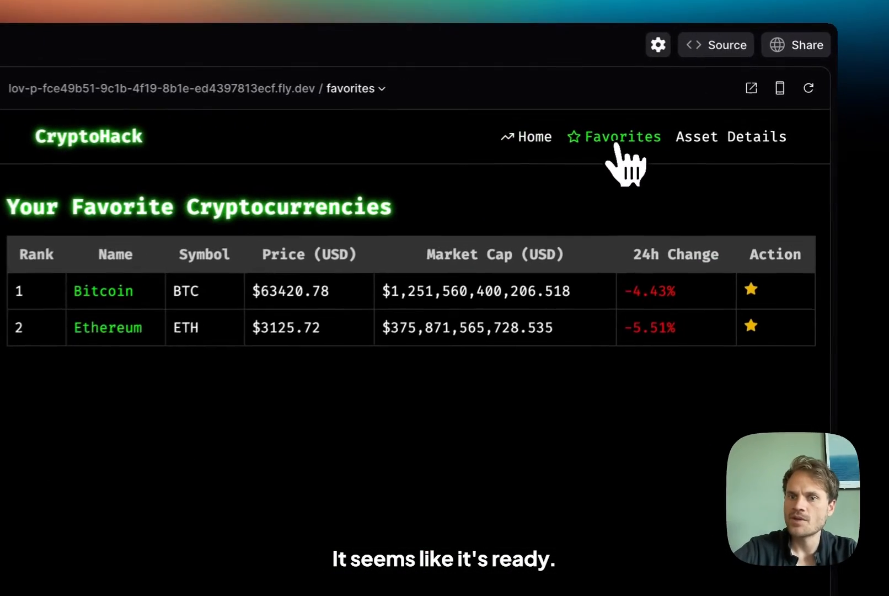
Star Tether and BNB from the Home list and check the Favorites page now lists four coins
{"action": "left_click", "coordinate": [529, 137]}
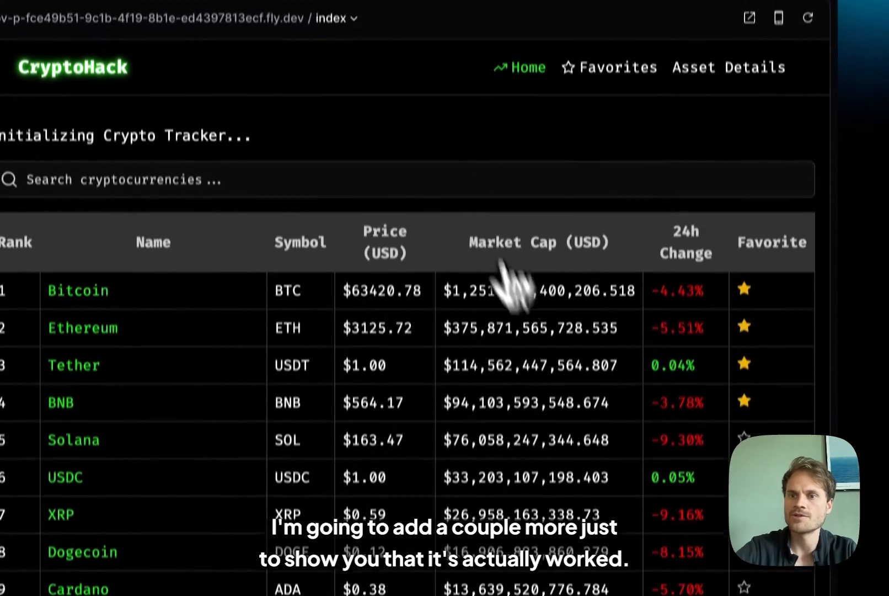
{"action": "left_click", "coordinate": [609, 68]}
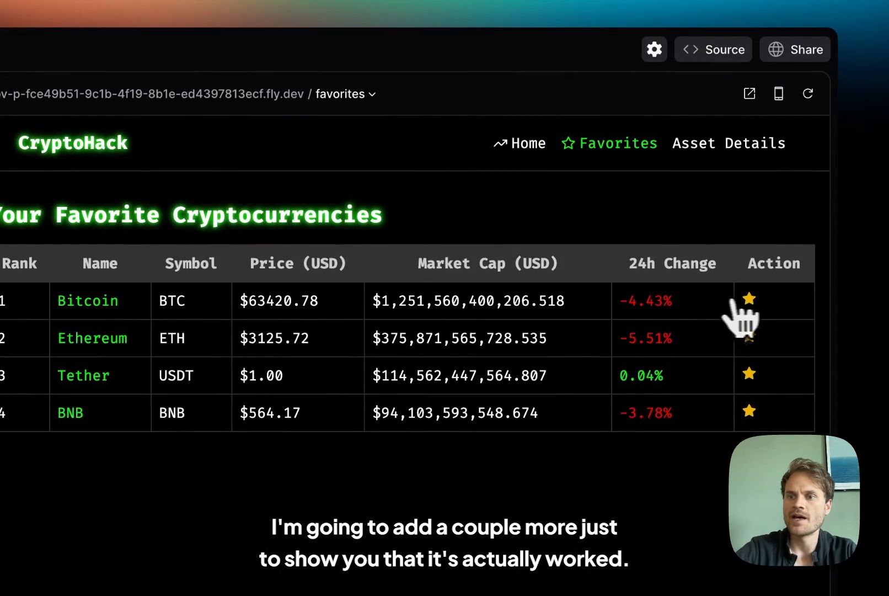
{"action": "left_click", "coordinate": [749, 300]}
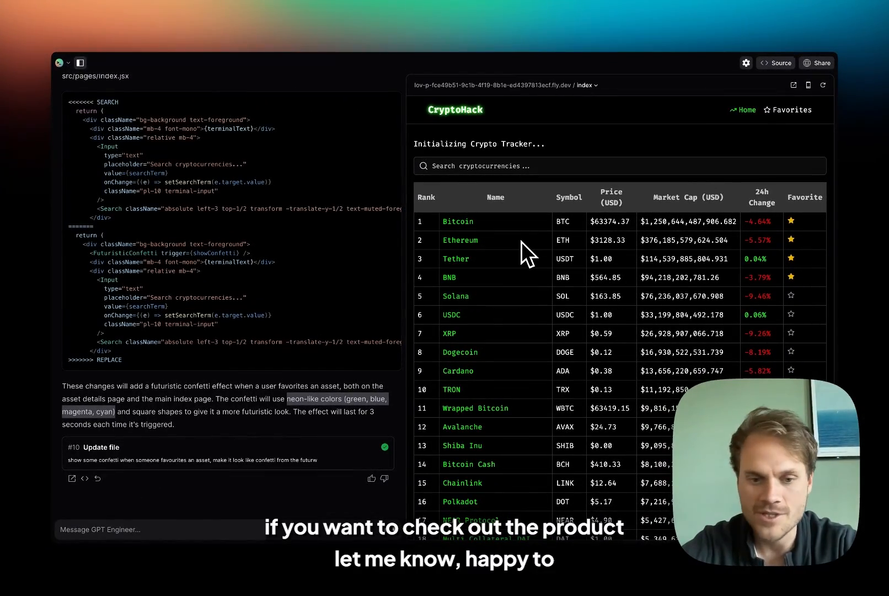
{"action": "mouse_move", "coordinate": [180, 503]}
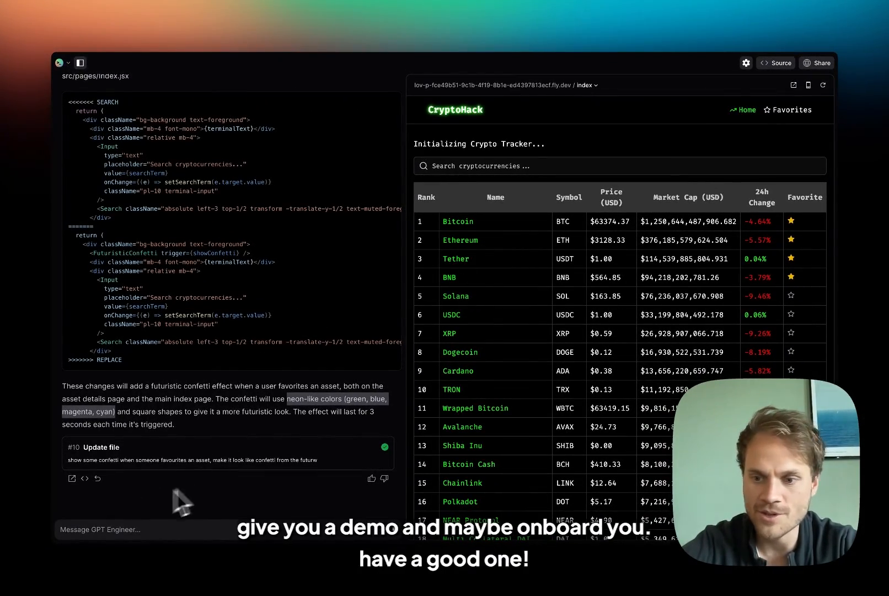
{"action": "mouse_move", "coordinate": [123, 509]}
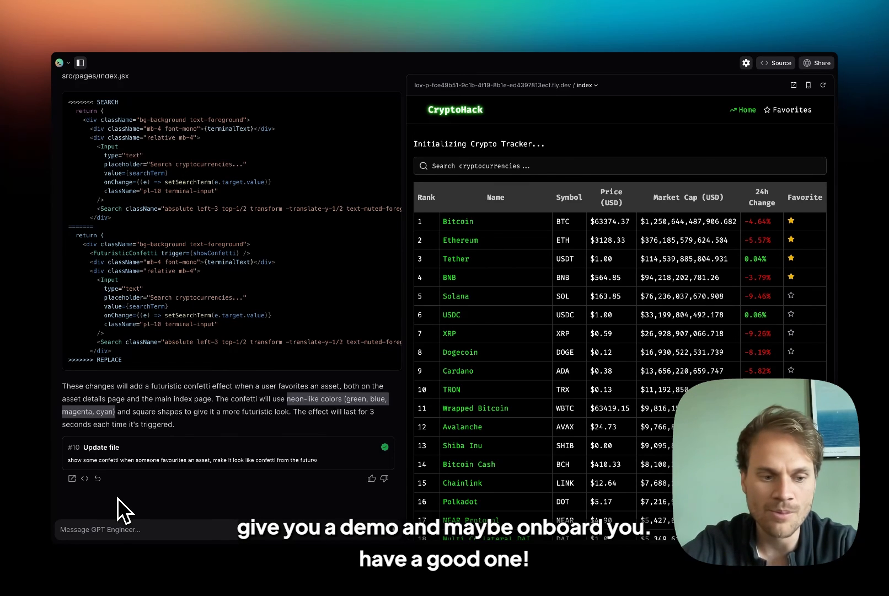